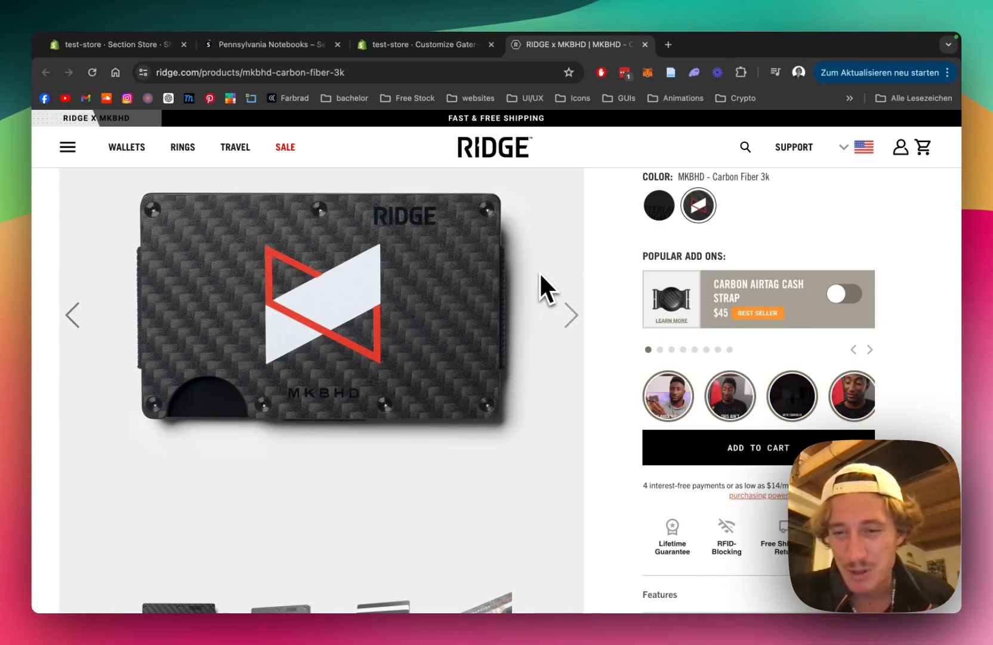
Browse the demo store's video modal to the next video and close it.
{"action": "scroll", "scroll_direction": "down", "scroll_amount": 3}
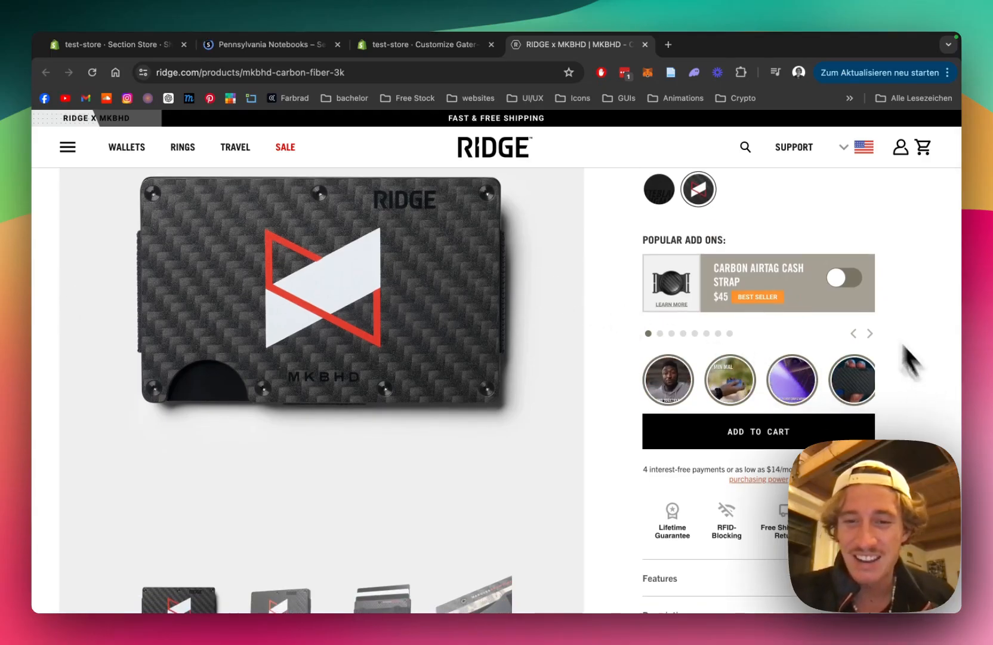
{"action": "scroll", "scroll_direction": "down", "scroll_amount": 3}
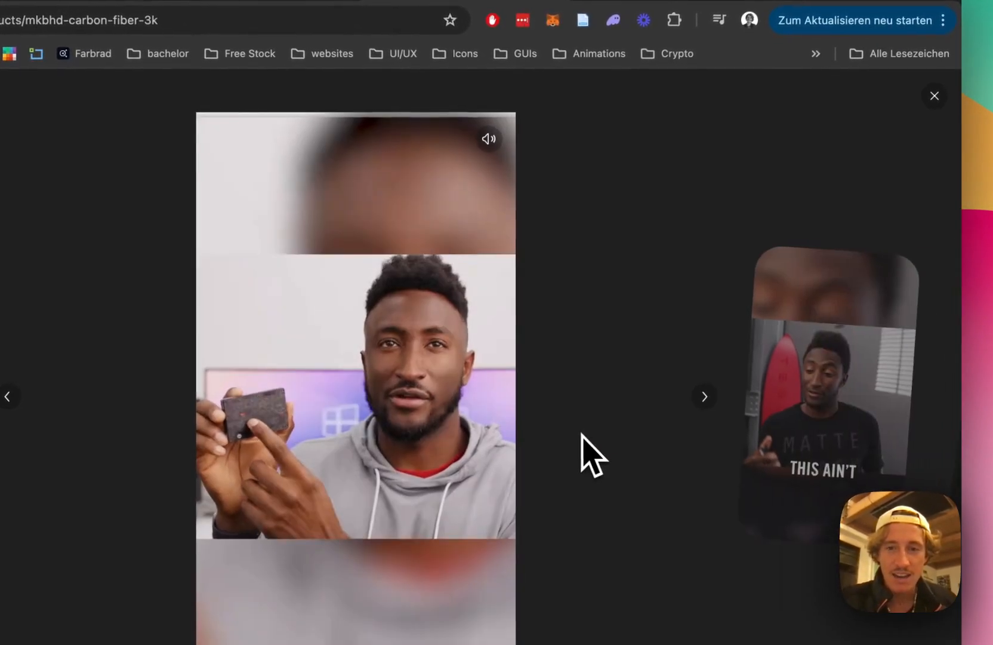
{"action": "left_click", "coordinate": [703, 396]}
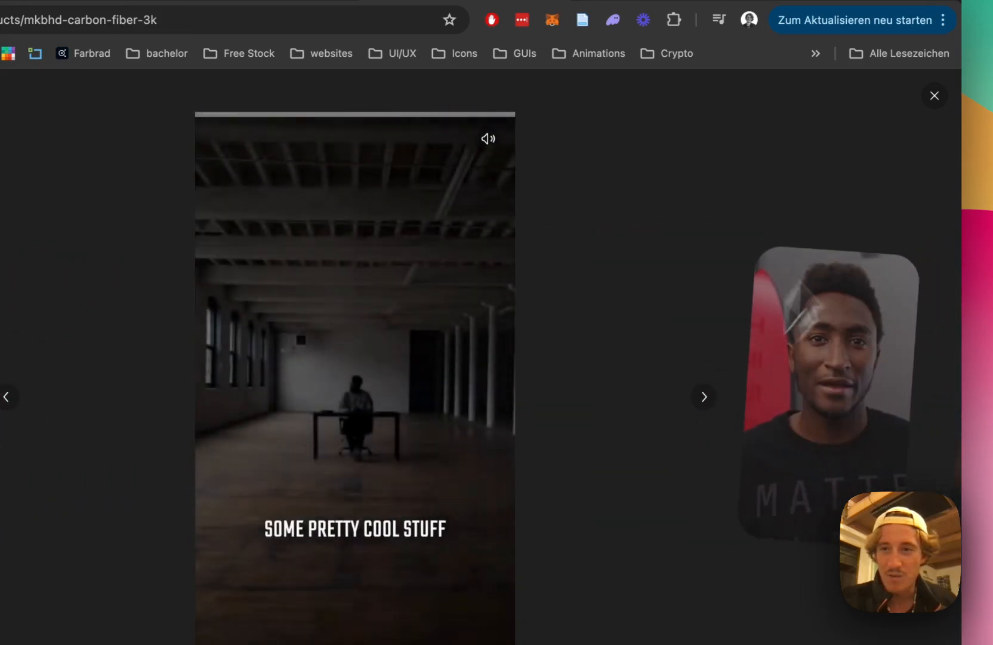
{"action": "left_click", "coordinate": [935, 95]}
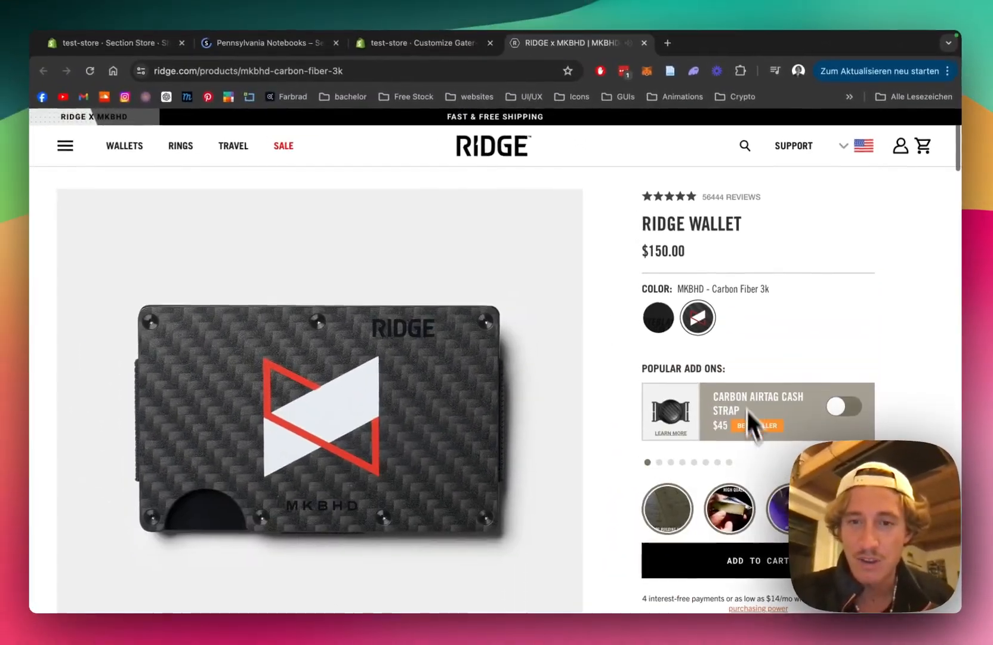
{"action": "scroll", "scroll_direction": "down", "scroll_amount": 3}
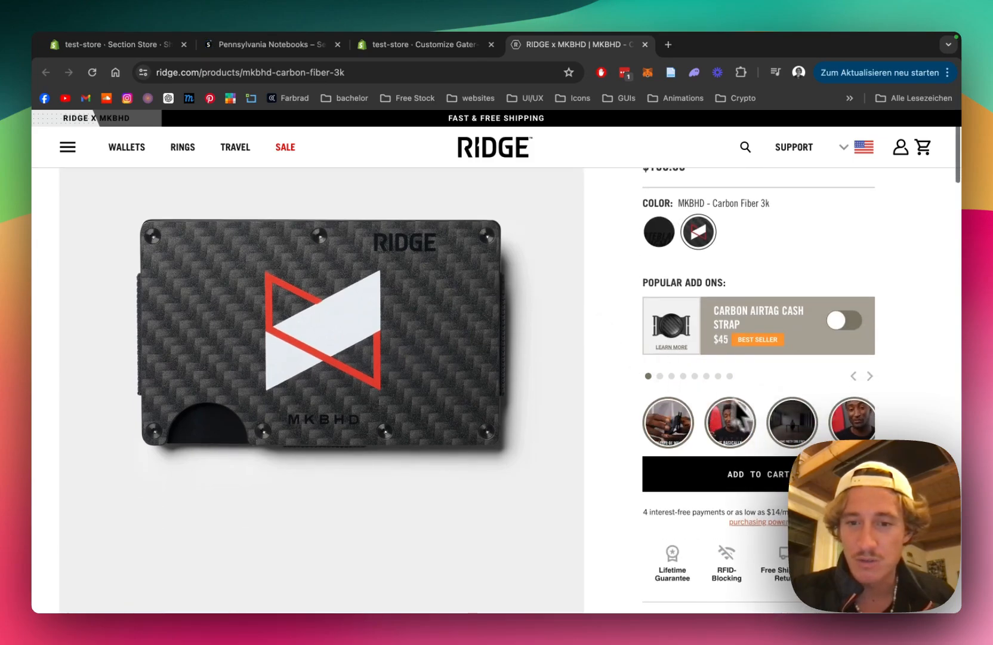
{"action": "scroll", "scroll_direction": "down", "scroll_amount": 3}
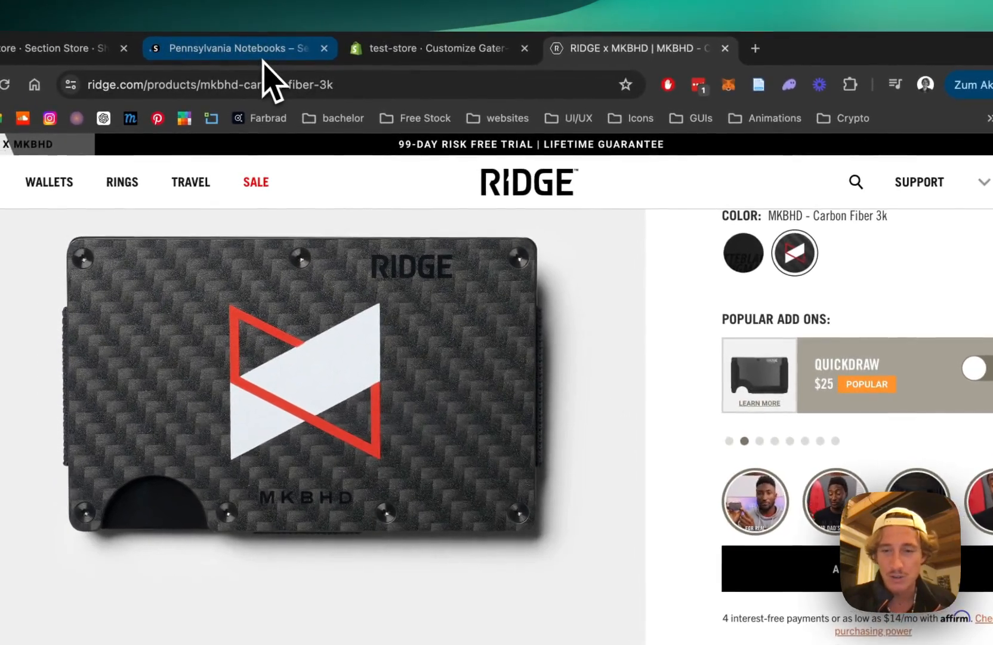
On the Pennsylvania Notebooks page, advance the video slider, play a circle's video in the modal, step to the next and close.
{"action": "left_click", "coordinate": [239, 47]}
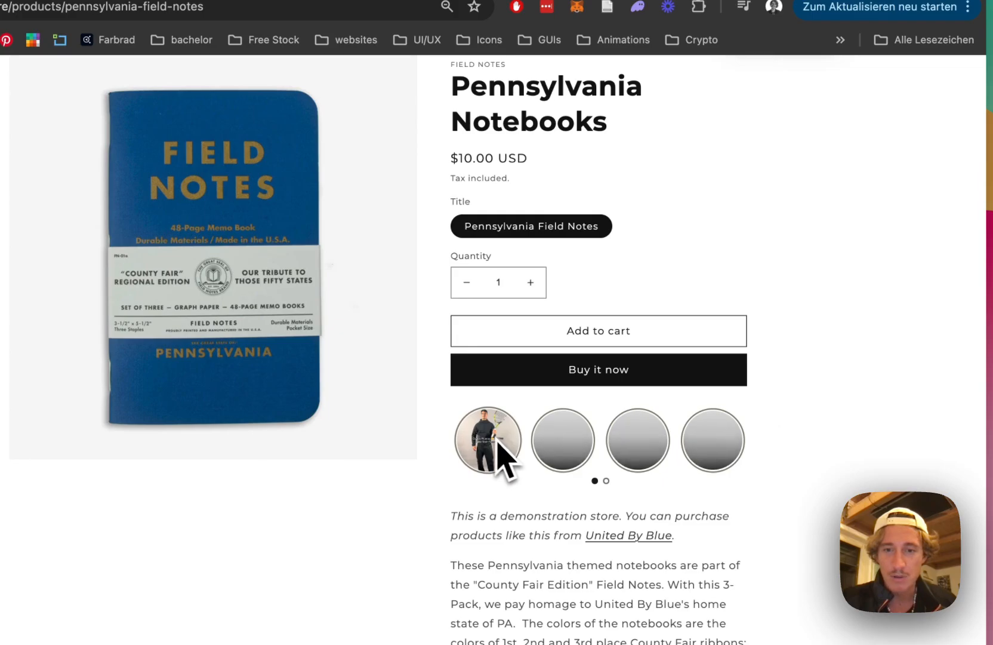
{"action": "left_click", "coordinate": [711, 440]}
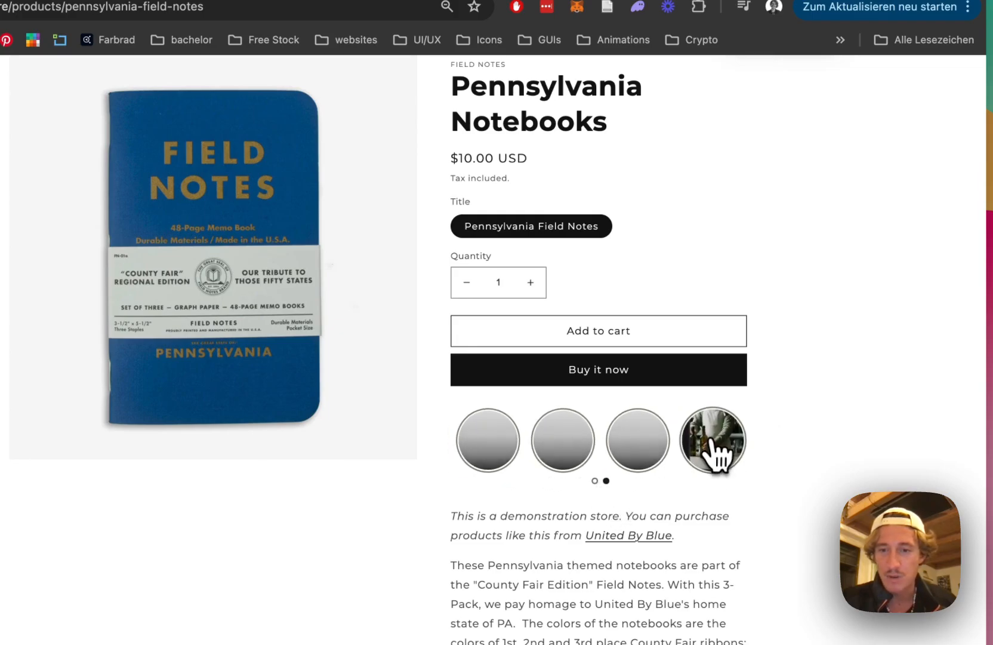
{"action": "left_click", "coordinate": [711, 440]}
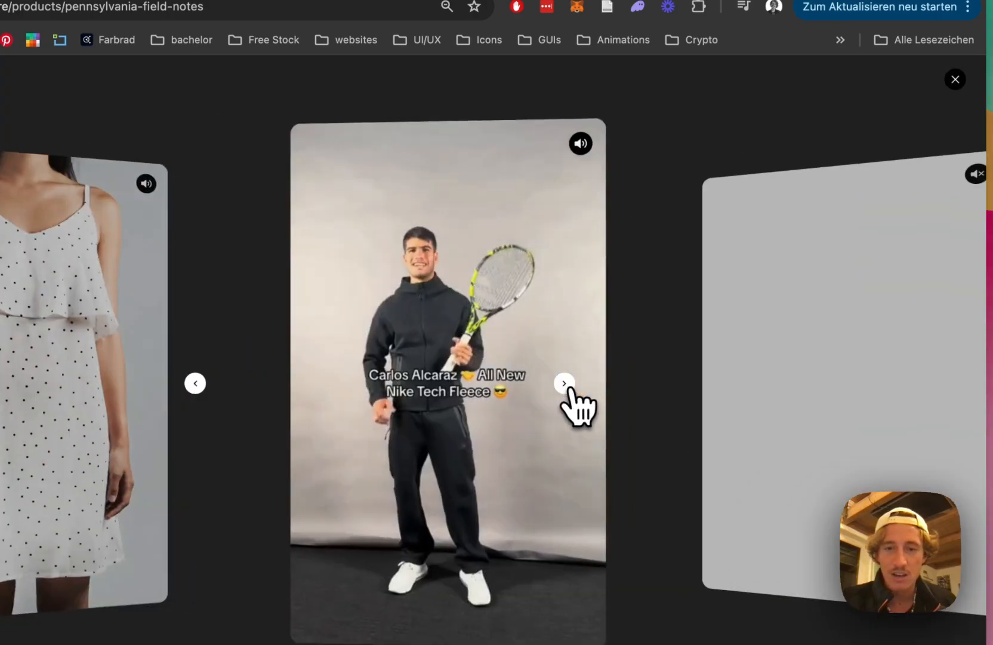
{"action": "left_click", "coordinate": [564, 382]}
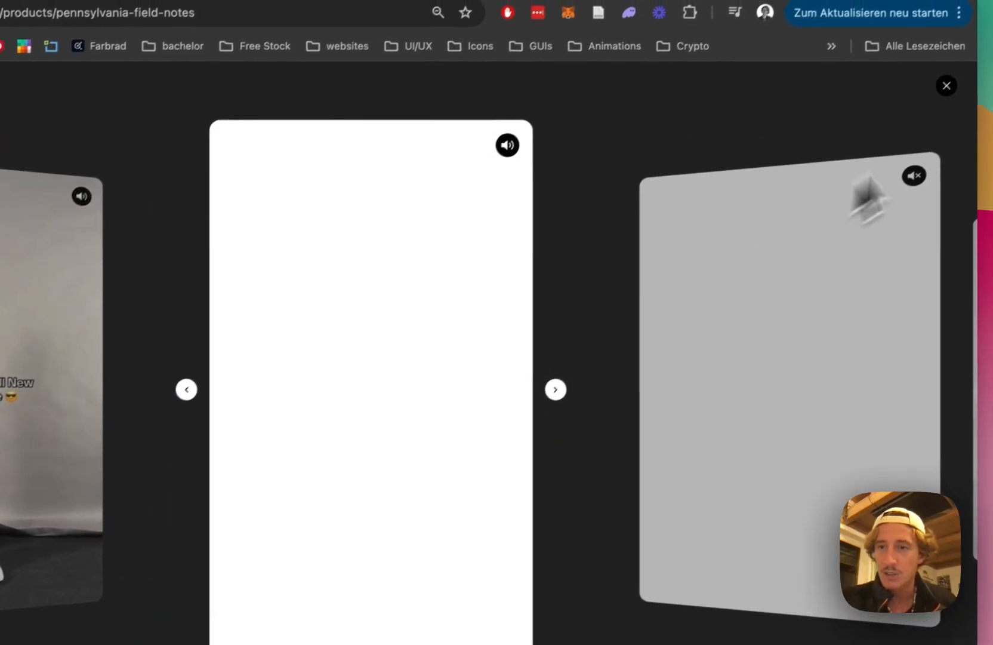
{"action": "left_click", "coordinate": [947, 86]}
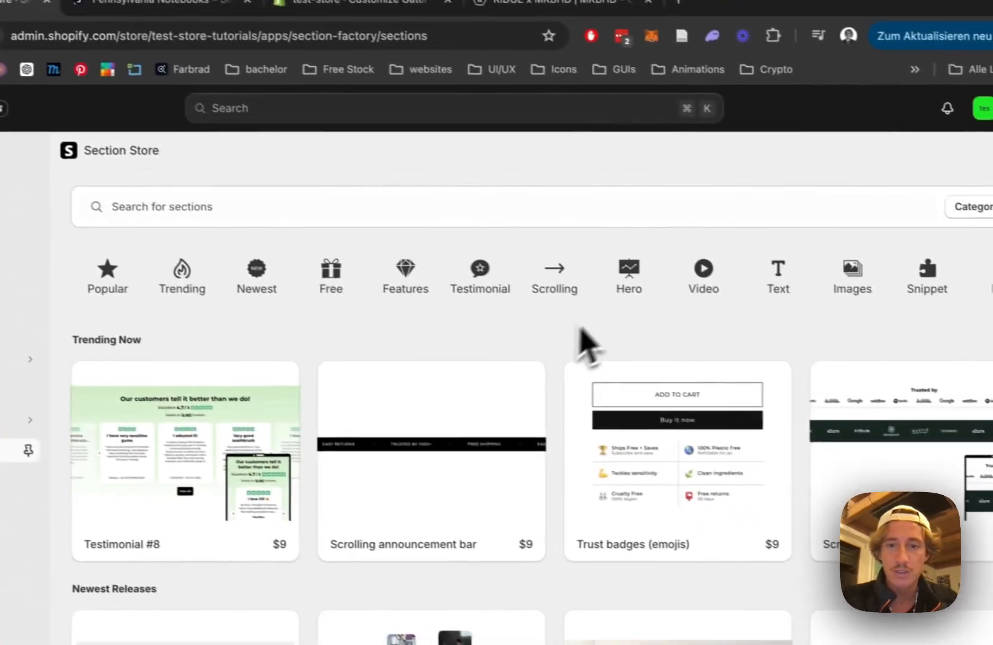
{"action": "scroll", "scroll_direction": "down", "scroll_amount": 3}
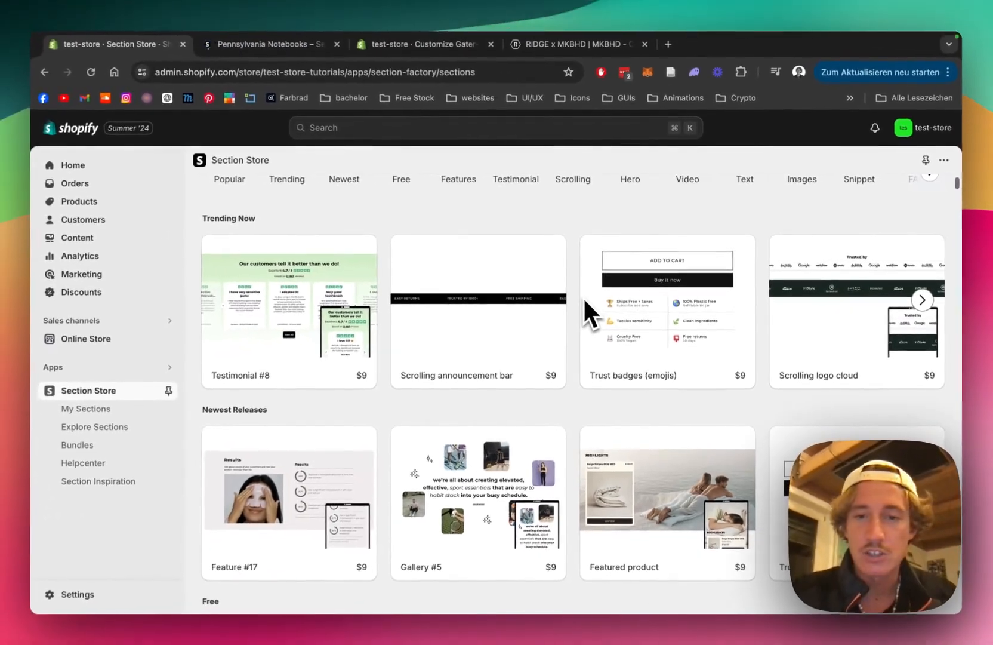
{"action": "scroll", "scroll_direction": "down", "scroll_amount": 3}
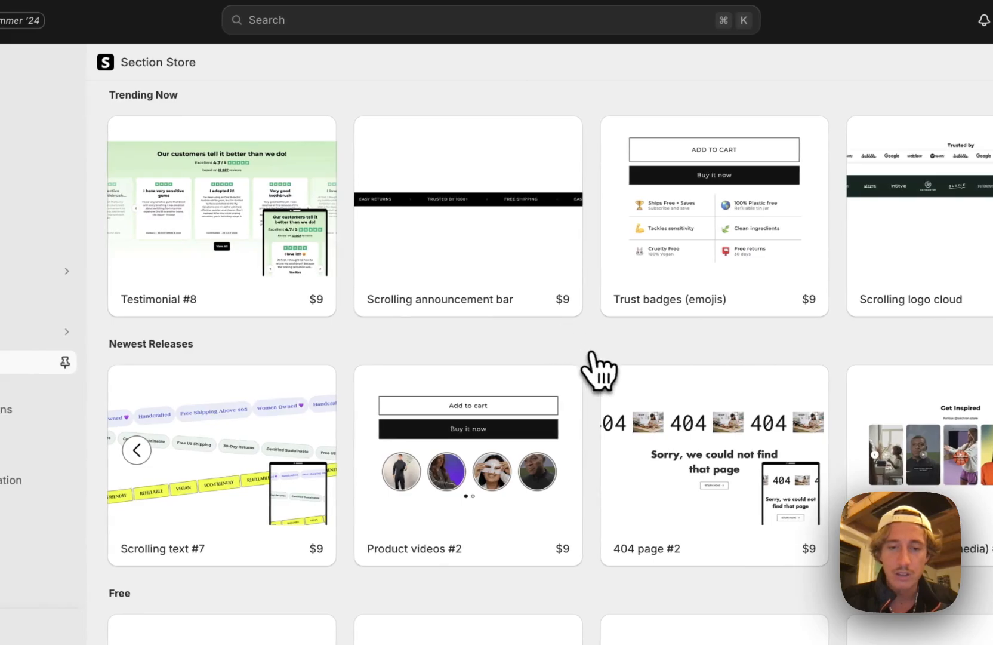
{"action": "mouse_move", "coordinate": [481, 469]}
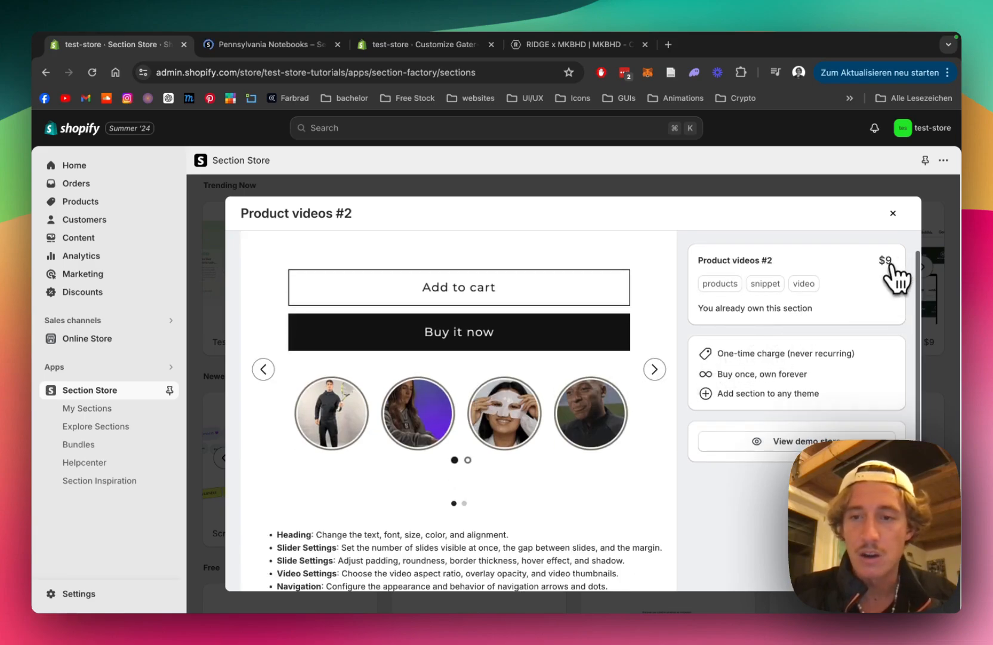
{"action": "mouse_move", "coordinate": [679, 316]}
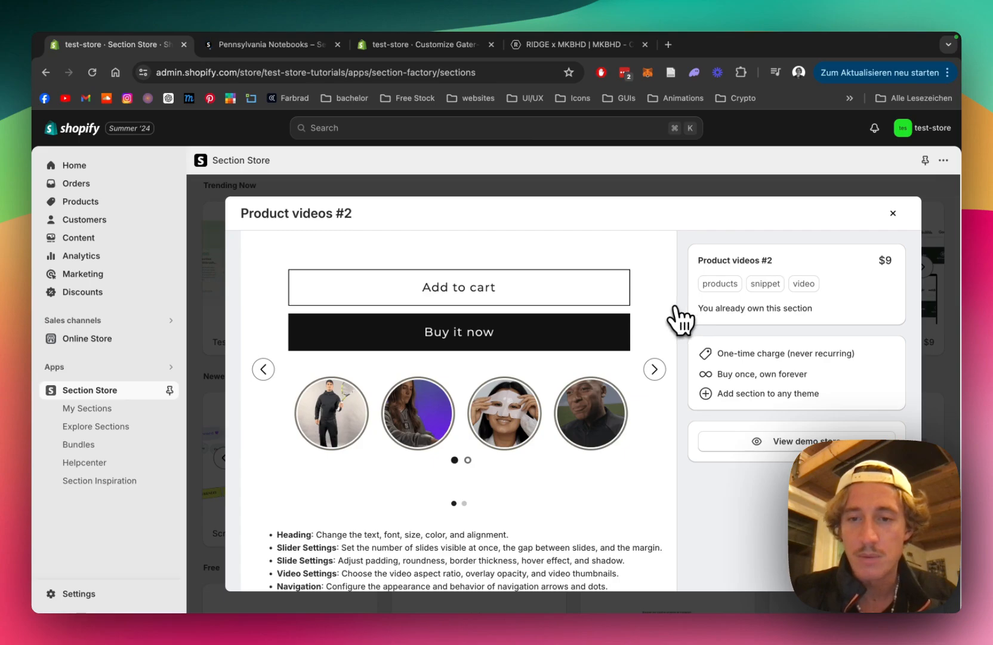
{"action": "scroll", "scroll_direction": "down", "scroll_amount": 3}
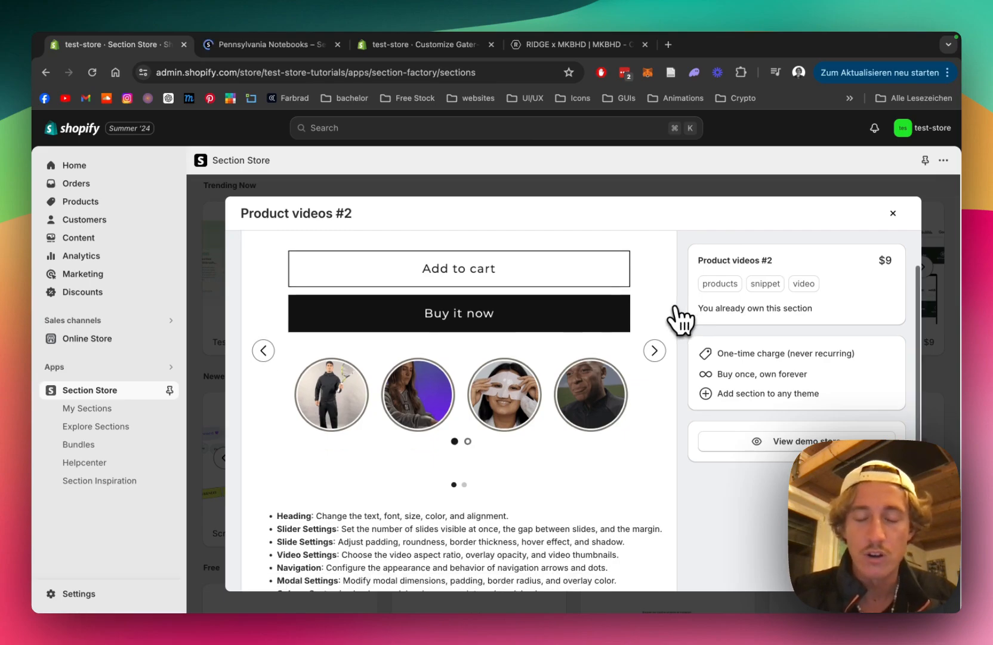
{"action": "scroll", "scroll_direction": "down", "scroll_amount": 3}
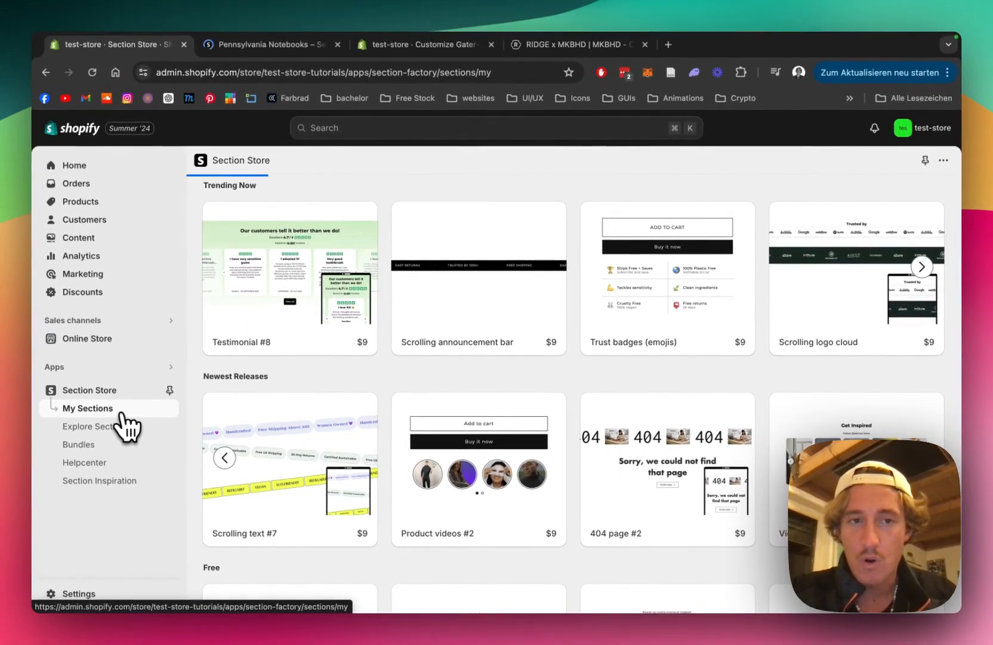
Show My Sections, the owned sections list containing Product videos #2.
{"action": "left_click", "coordinate": [88, 408]}
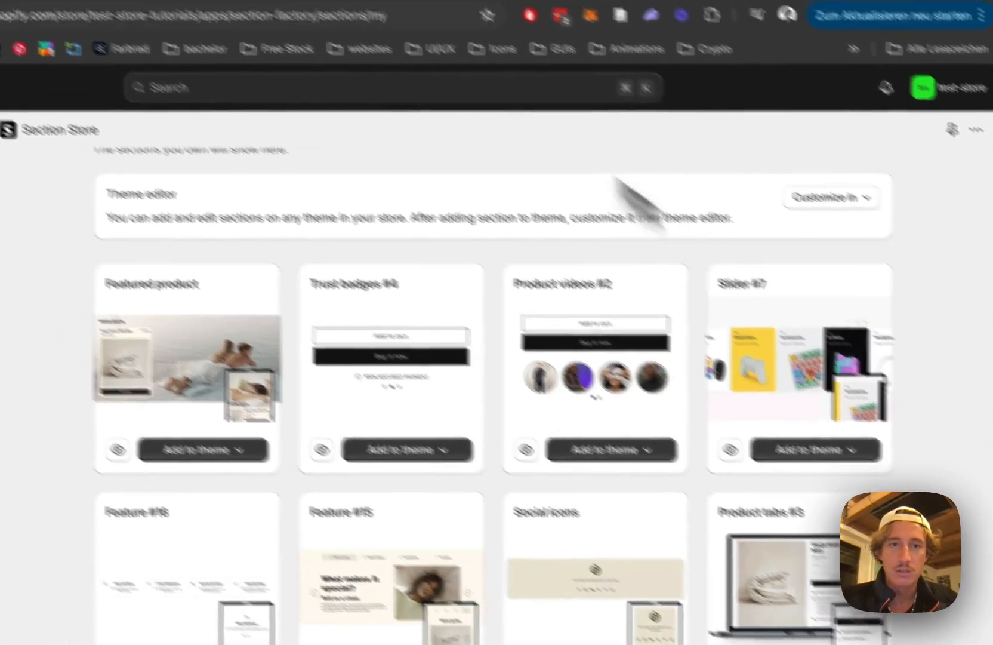
In the Default product template, search 'product' and add the SS - Product Videos #2 section.
{"action": "left_click", "coordinate": [513, 148]}
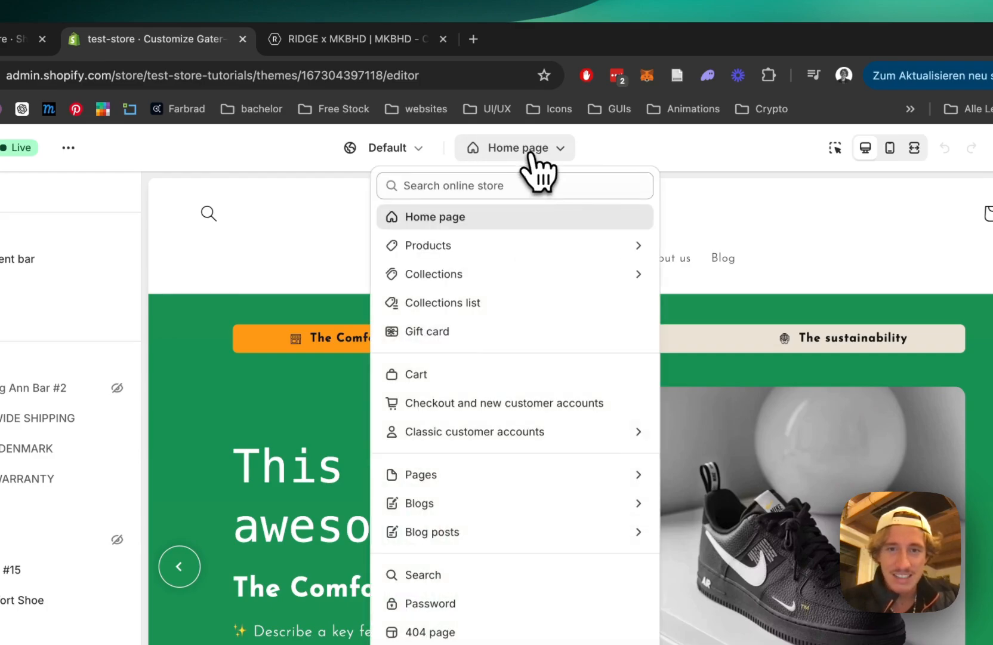
{"action": "left_click", "coordinate": [430, 245]}
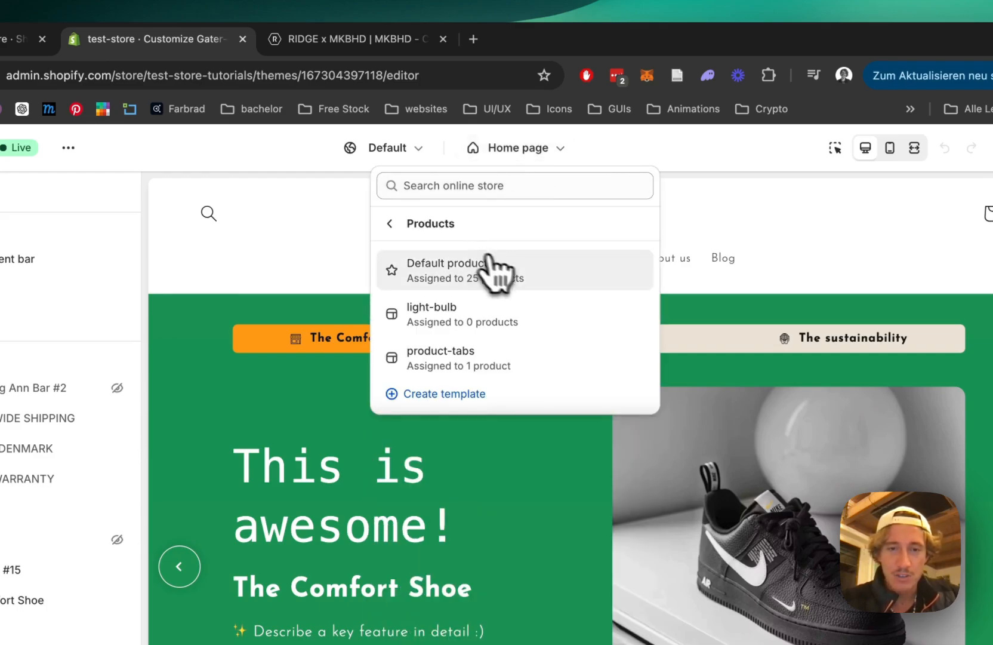
{"action": "left_click", "coordinate": [452, 269]}
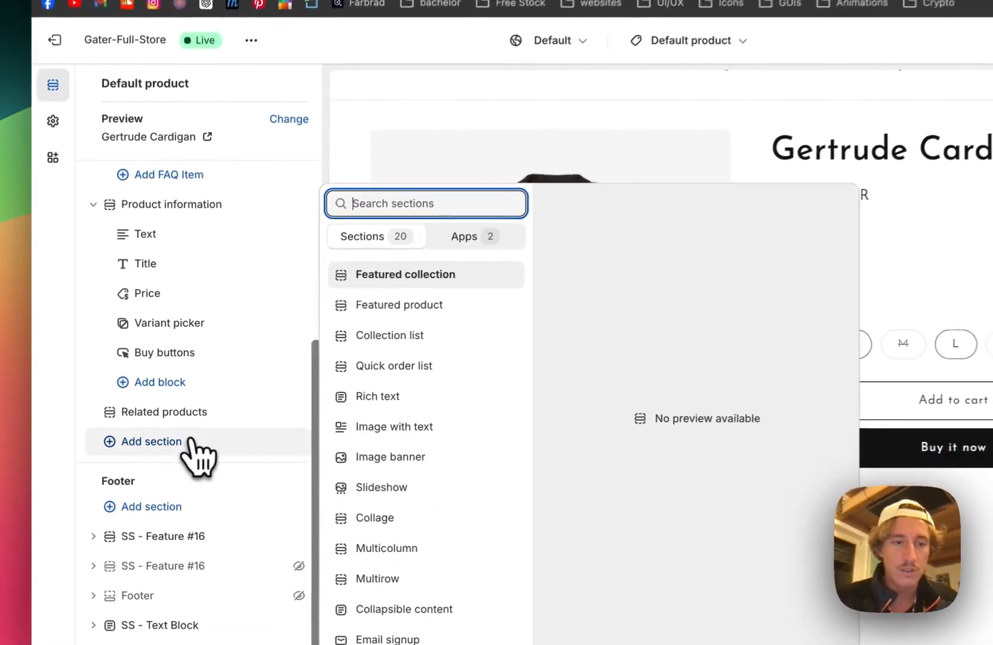
{"action": "type", "text": "product video"}
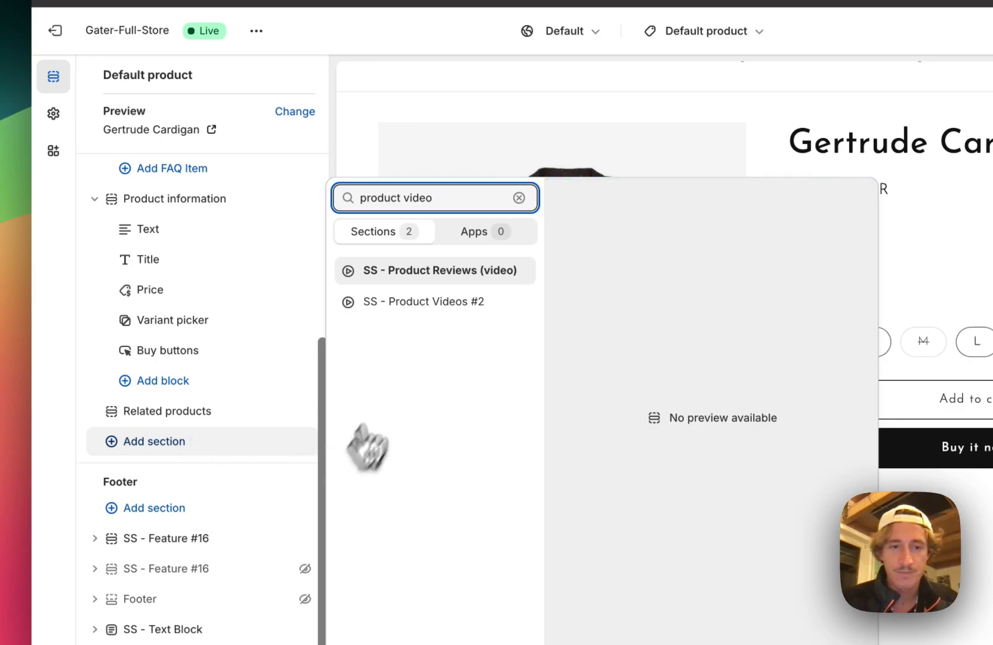
{"action": "left_click", "coordinate": [421, 301]}
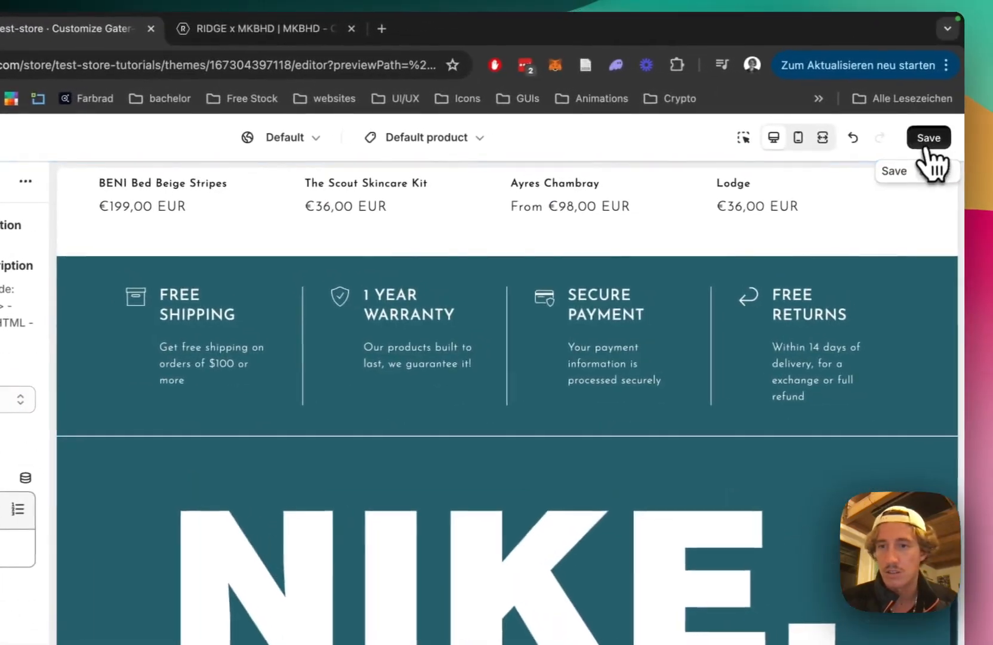
Save the added section, then give the first video slide a hosted video from the library.
{"action": "left_click", "coordinate": [928, 138]}
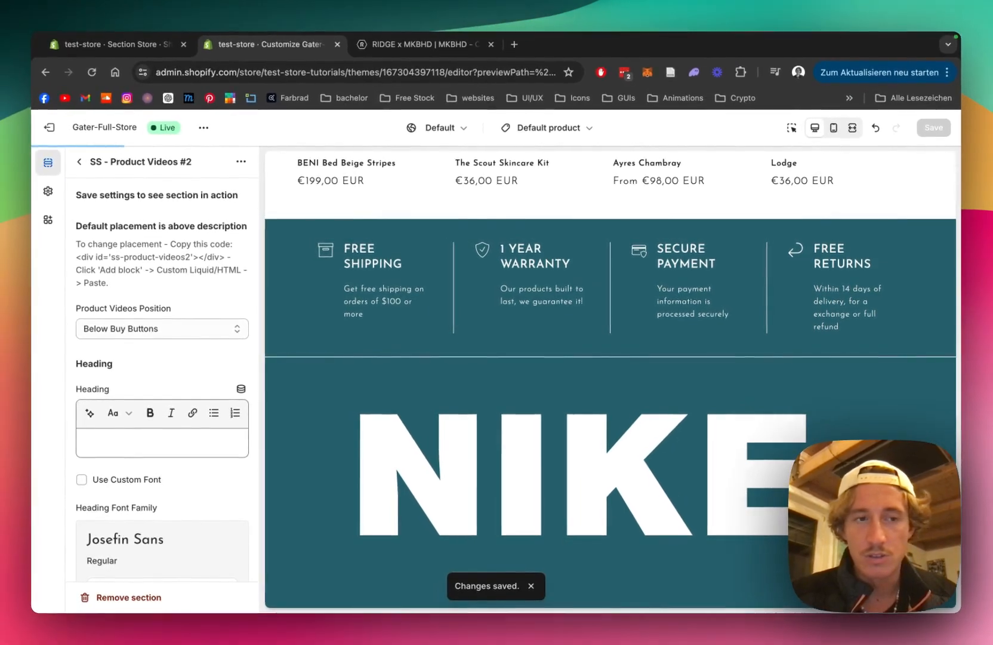
{"action": "scroll", "scroll_direction": "down", "scroll_amount": 3}
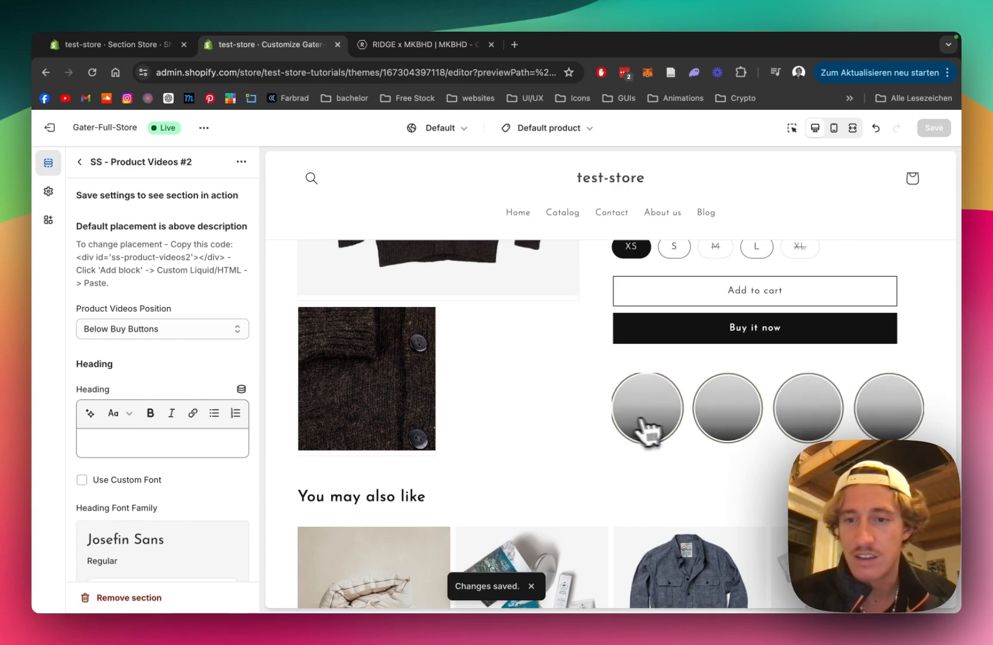
{"action": "mouse_move", "coordinate": [120, 209]}
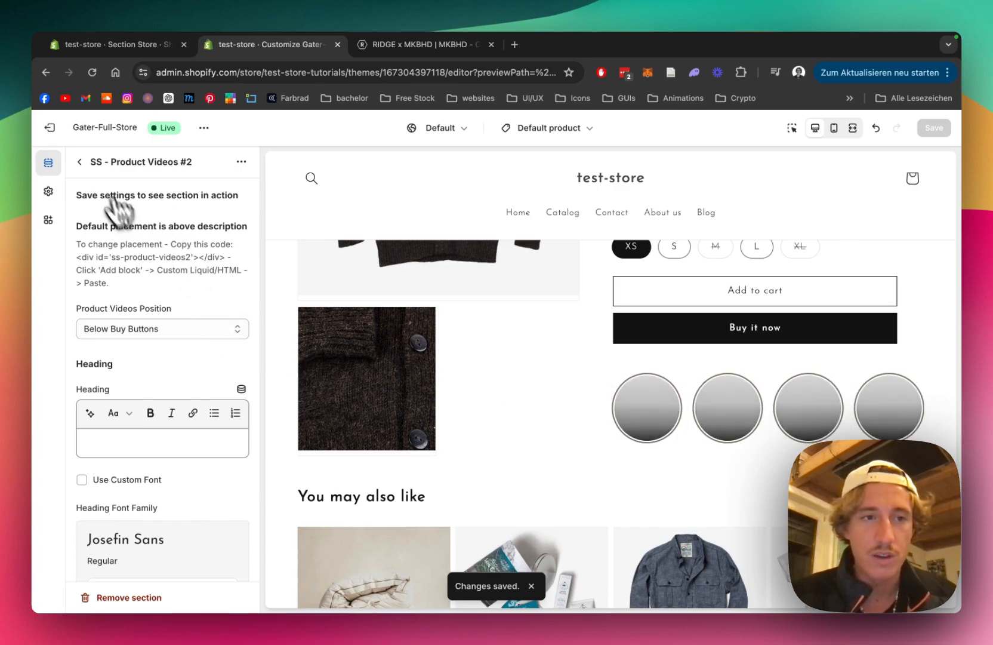
{"action": "left_click", "coordinate": [79, 162]}
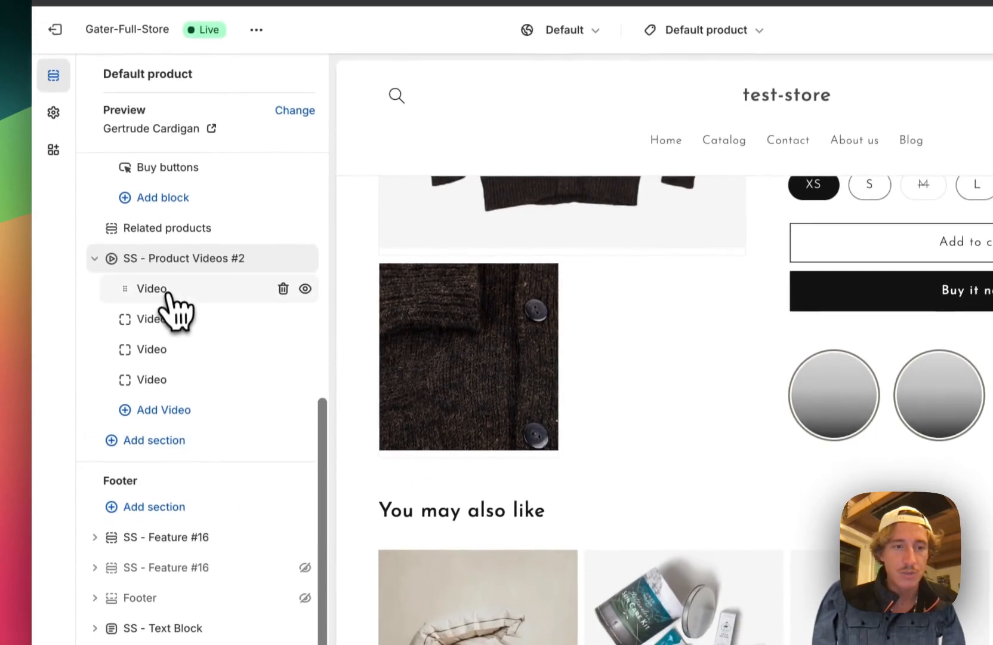
{"action": "left_click", "coordinate": [150, 287]}
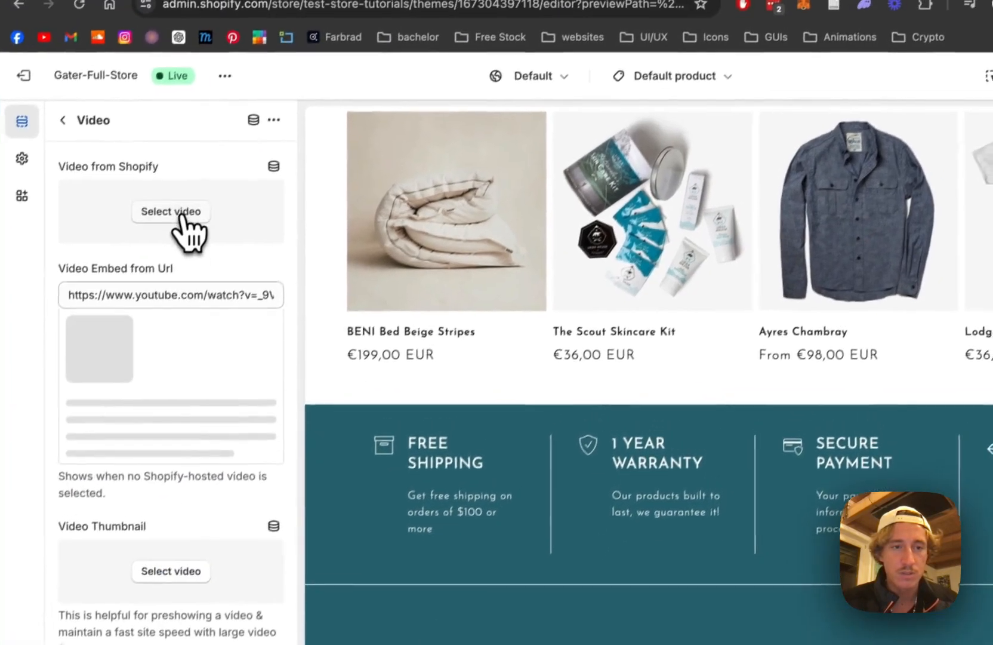
{"action": "left_click", "coordinate": [171, 212]}
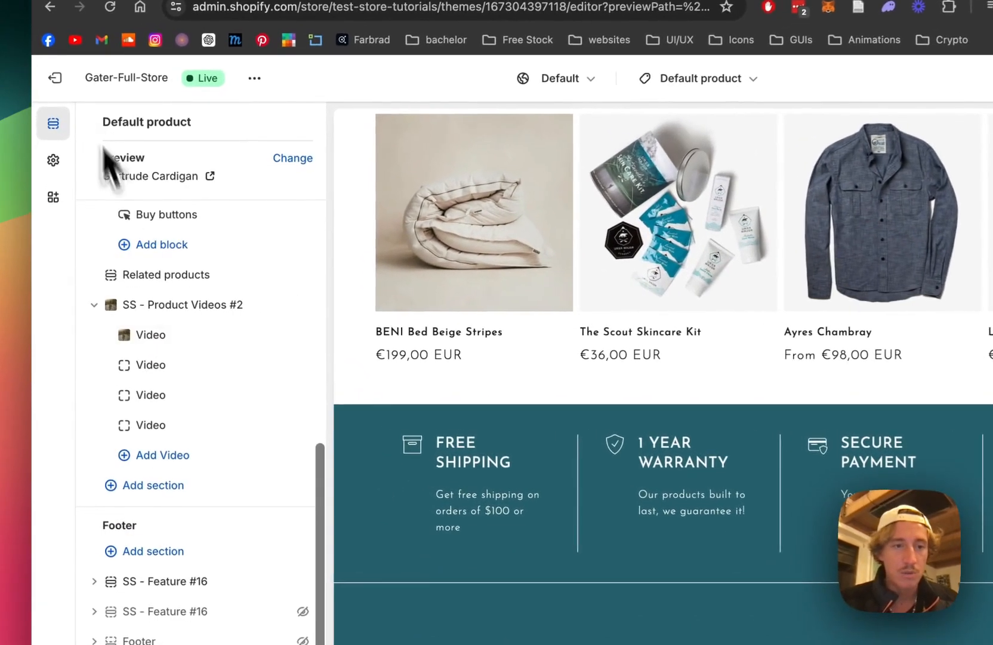
Assign the remaining slides their uploaded videos (dancing, coffee-cup) and save the theme.
{"action": "left_click", "coordinate": [152, 335]}
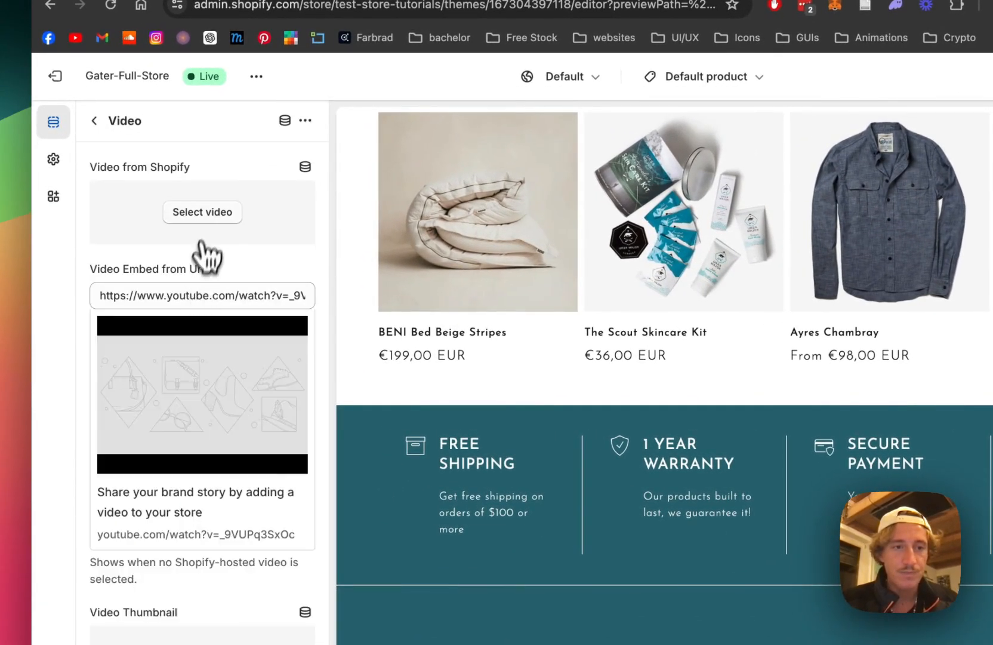
{"action": "left_click", "coordinate": [202, 213]}
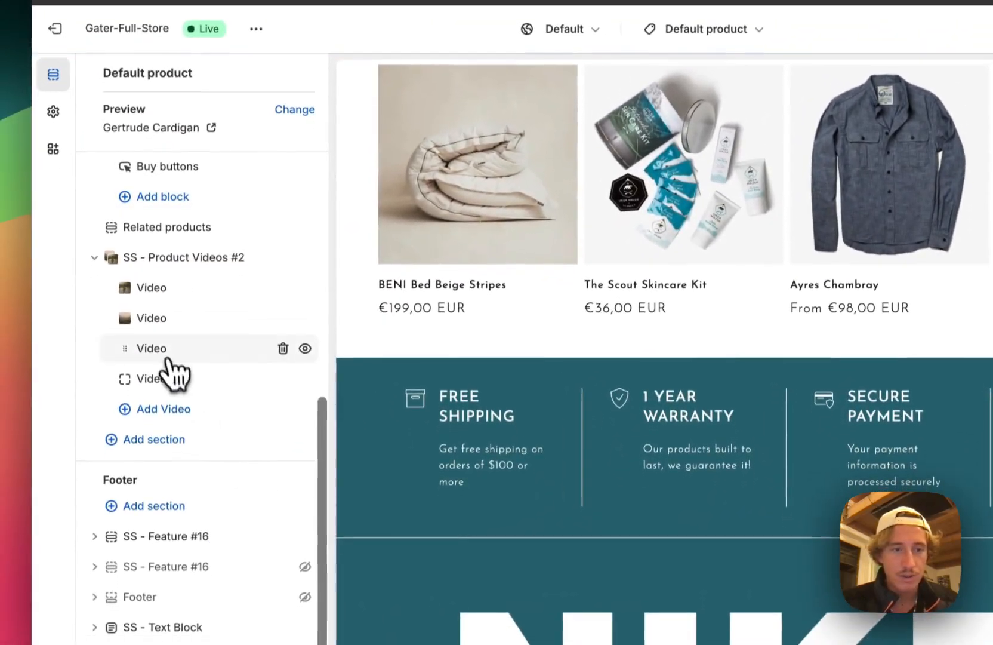
{"action": "left_click", "coordinate": [150, 347]}
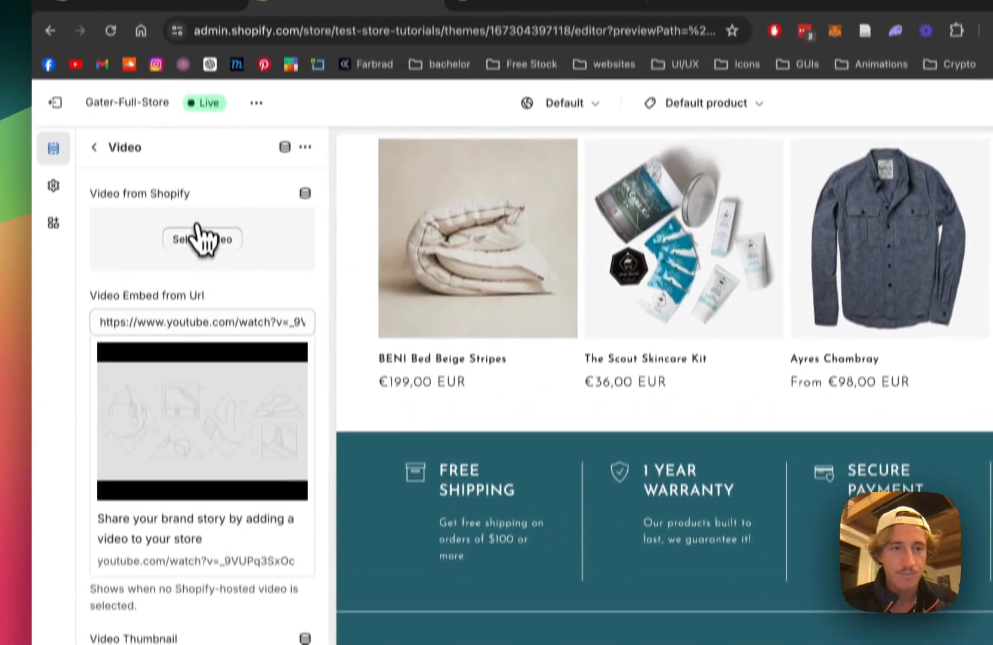
{"action": "left_click", "coordinate": [202, 240]}
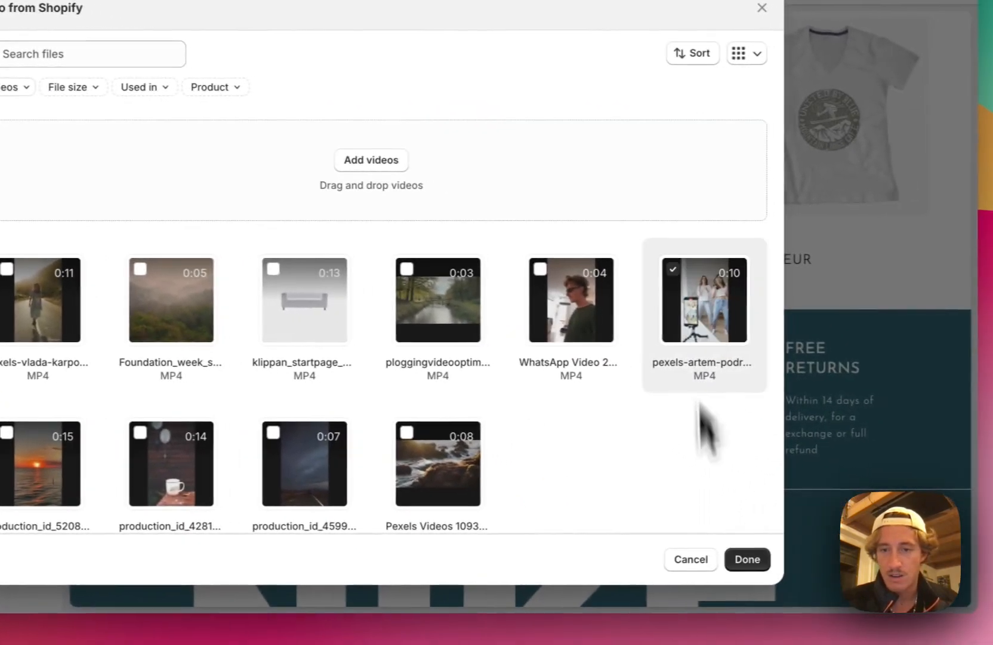
{"action": "left_click", "coordinate": [746, 559]}
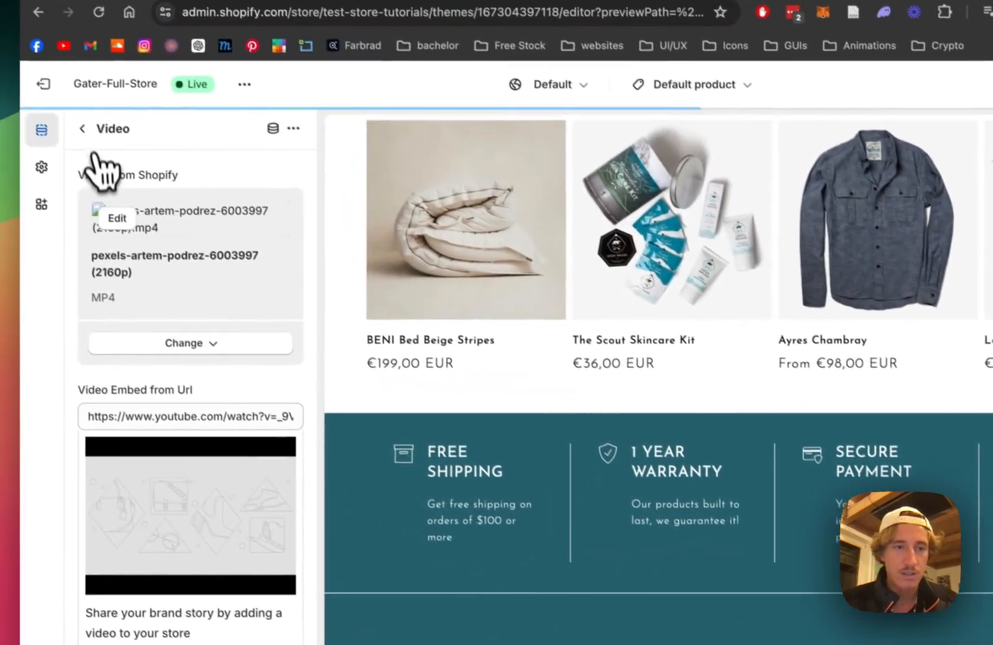
{"action": "left_click", "coordinate": [83, 129]}
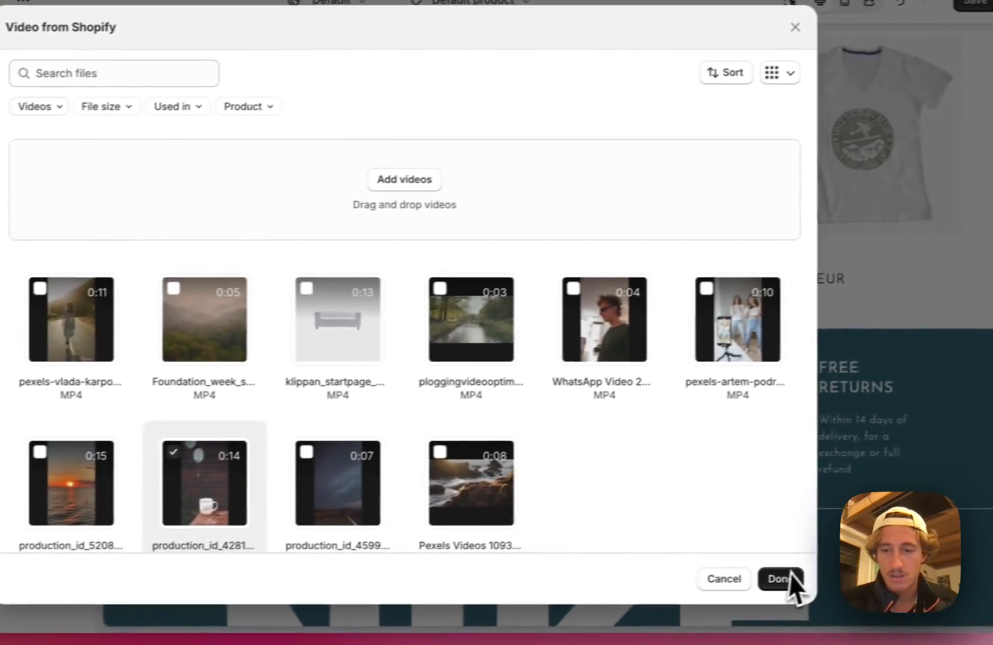
{"action": "left_click", "coordinate": [781, 578]}
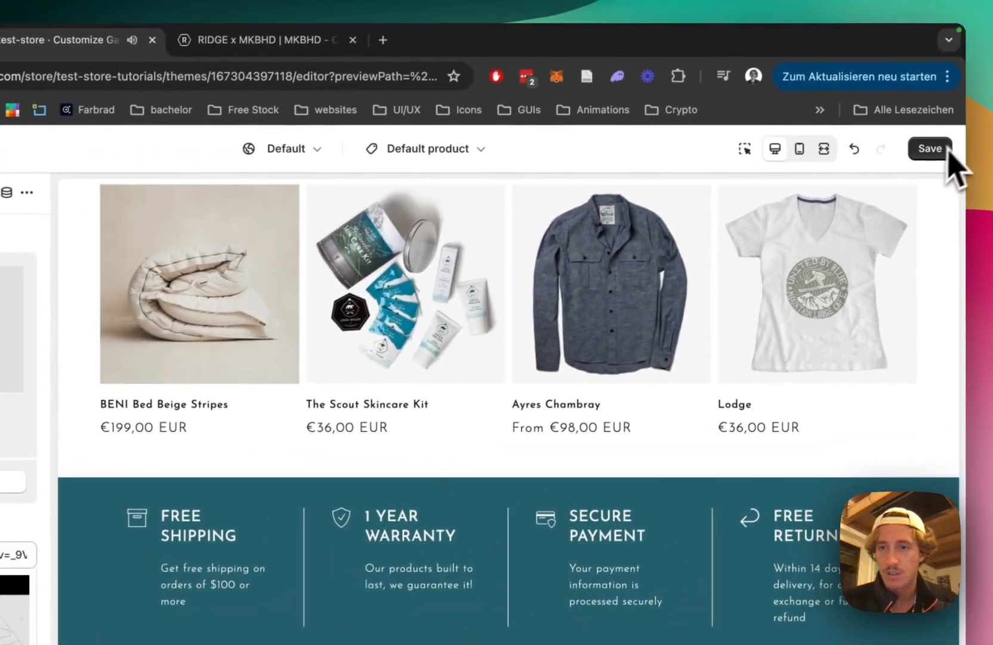
{"action": "left_click", "coordinate": [930, 150]}
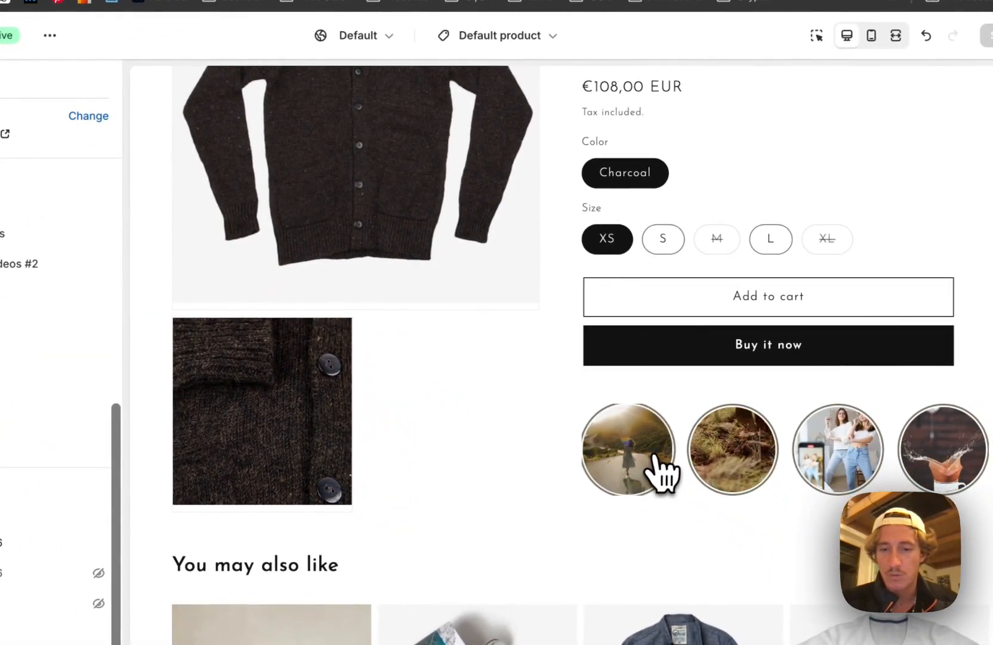
Play the first circular slide's video in the preview modal and close it.
{"action": "left_click", "coordinate": [628, 450]}
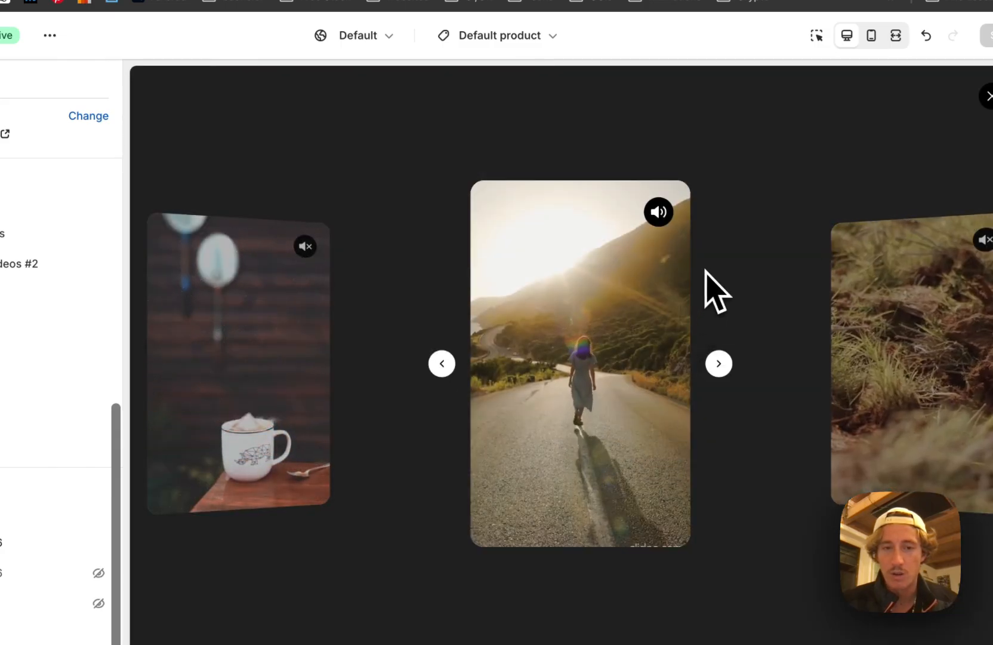
{"action": "left_click", "coordinate": [718, 363]}
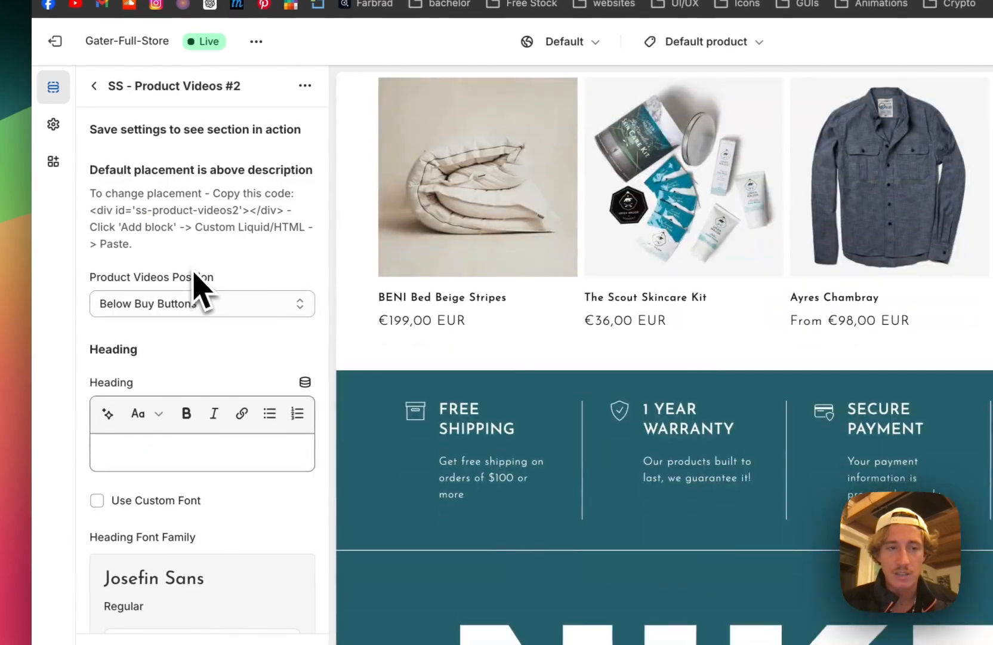
Set the section heading to 'This is an example' with custom font, 30 px size and center alignment.
{"action": "type", "text": "This is an example"}
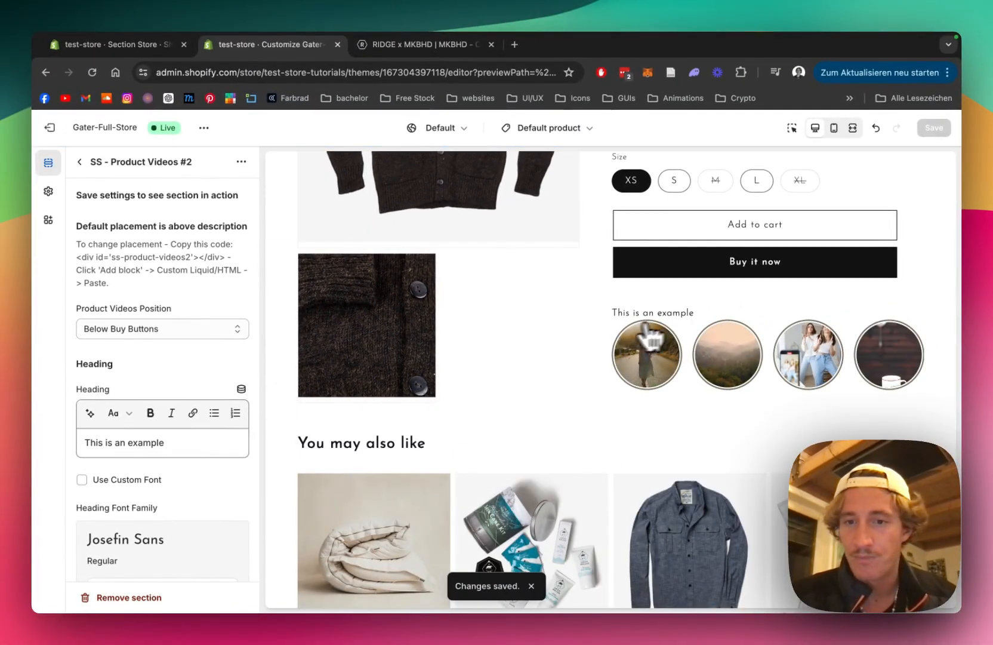
{"action": "scroll", "scroll_direction": "down", "scroll_amount": 3}
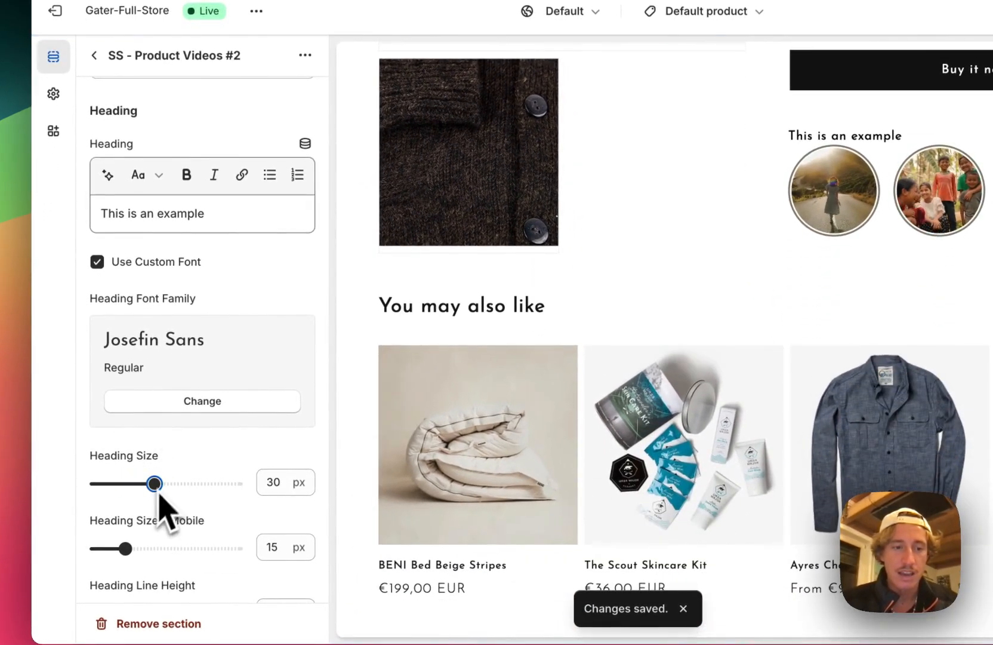
{"action": "scroll", "scroll_direction": "down", "scroll_amount": 3}
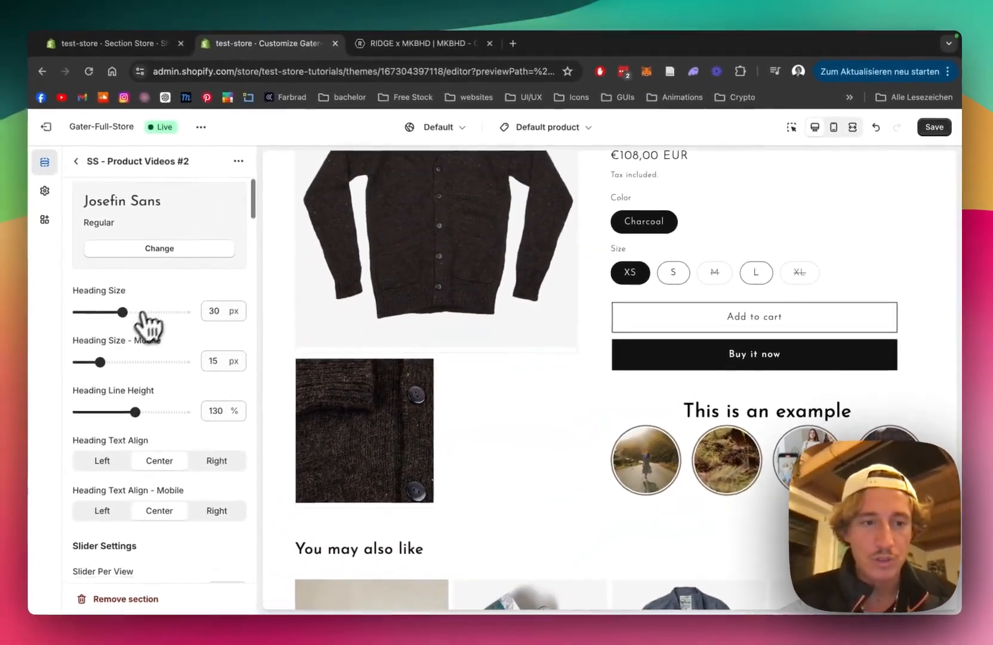
Raise Slide Padding to 3 px, set Video Aspect Ratio to Portrait, review modal settings and save.
{"action": "scroll", "scroll_direction": "down", "scroll_amount": 3}
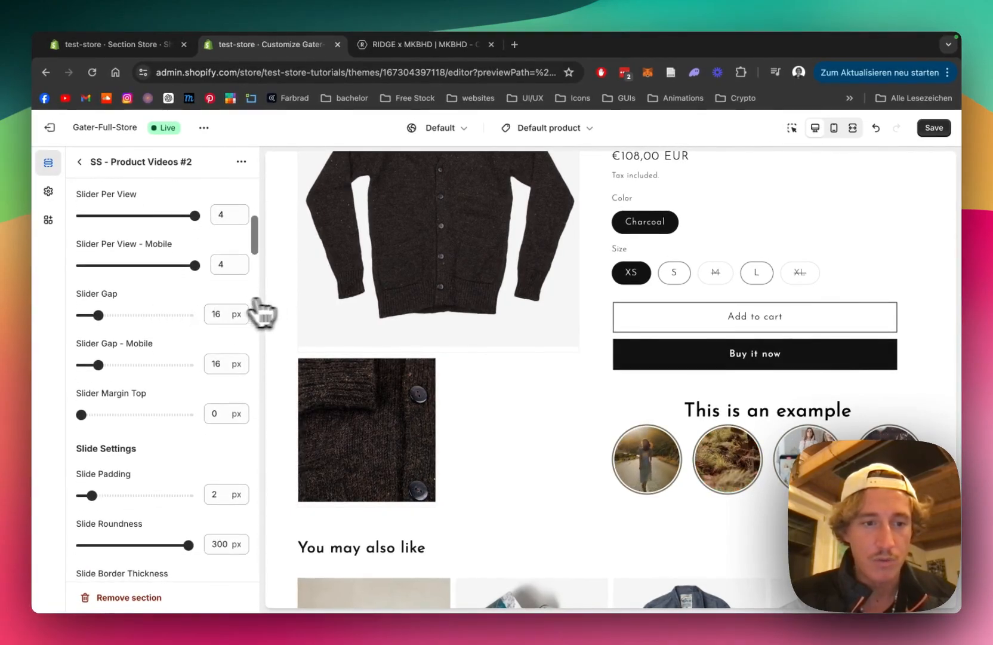
{"action": "scroll", "scroll_direction": "down", "scroll_amount": 3}
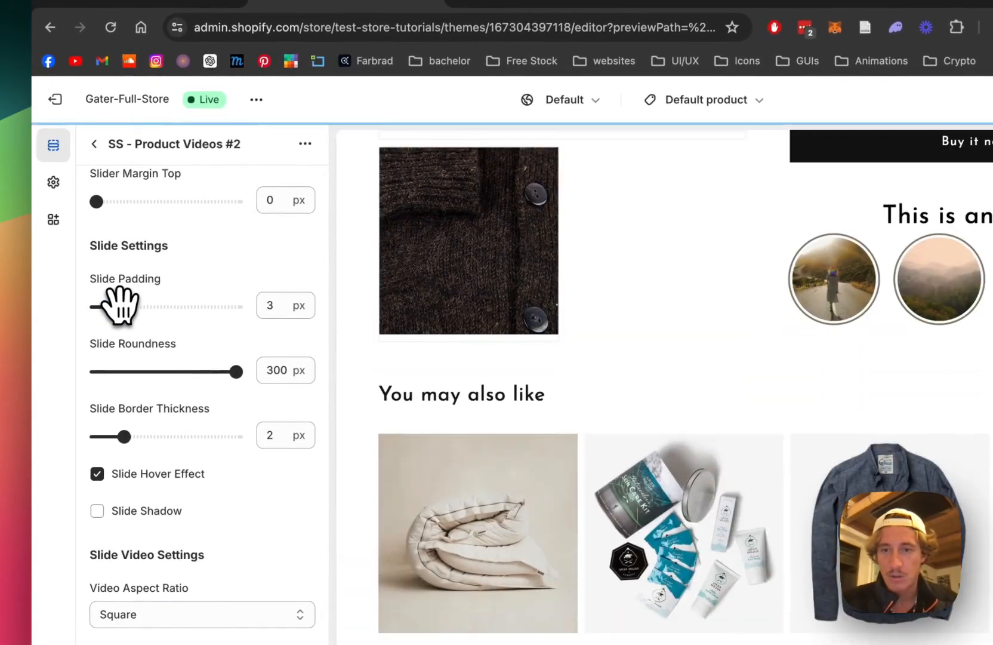
{"action": "scroll", "scroll_direction": "down", "scroll_amount": 3}
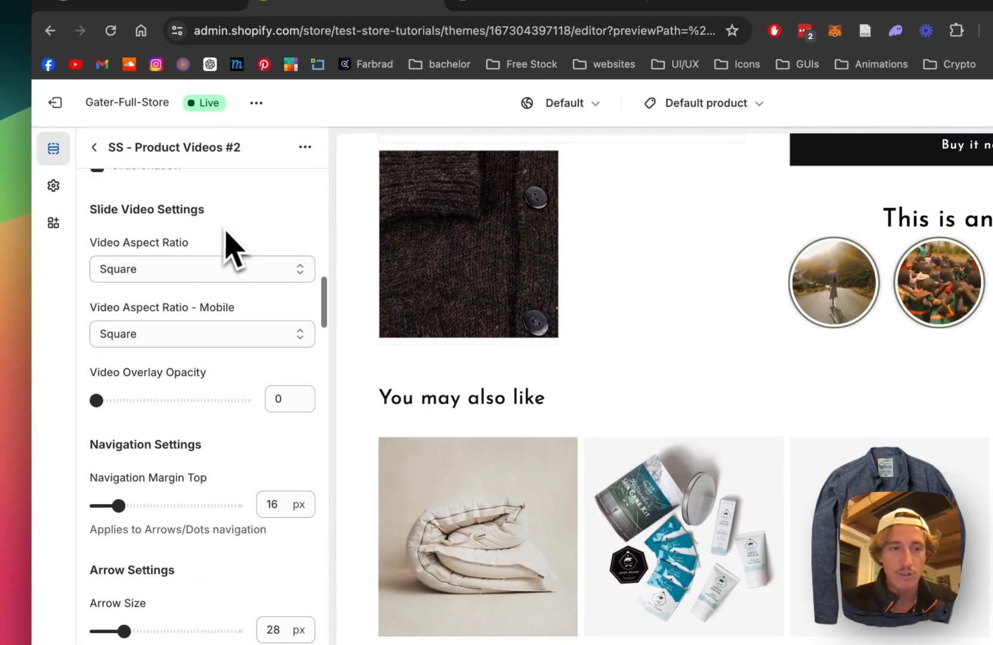
{"action": "scroll", "scroll_direction": "down", "scroll_amount": 3}
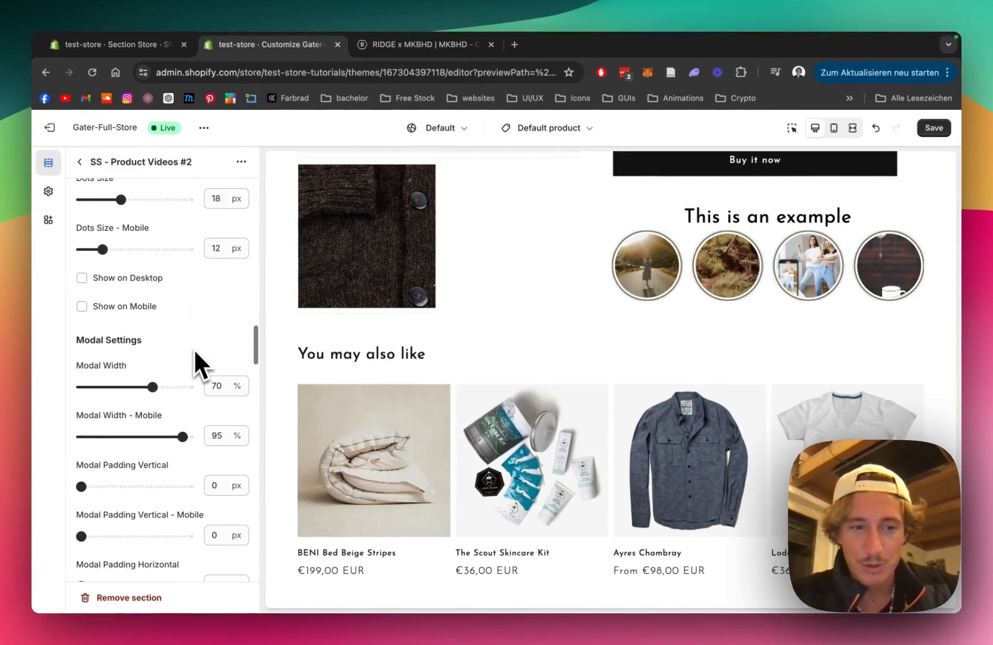
{"action": "scroll", "scroll_direction": "down", "scroll_amount": 3}
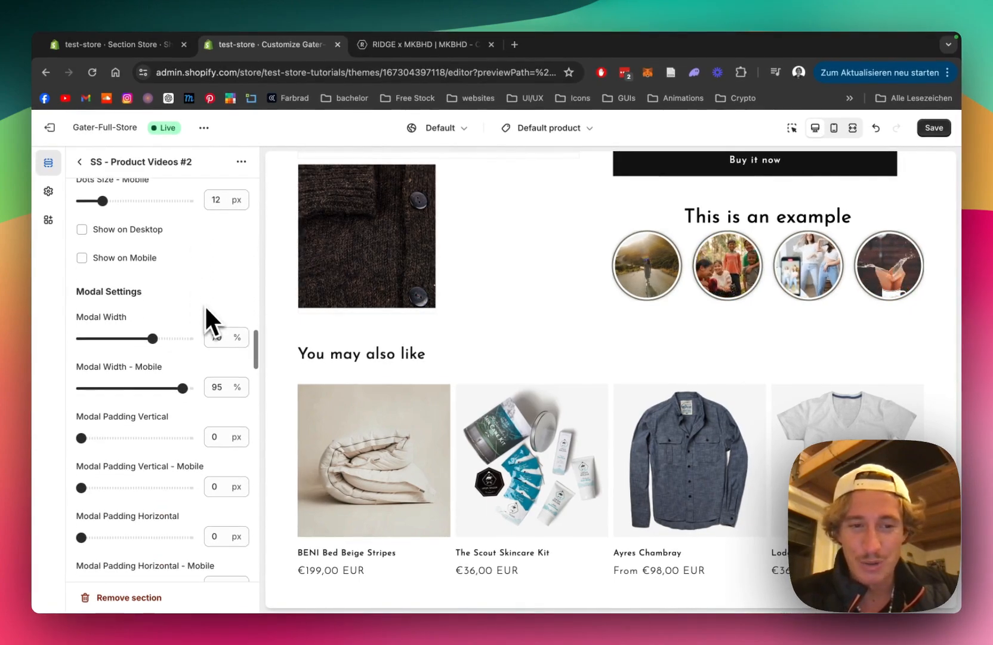
{"action": "scroll", "scroll_direction": "down", "scroll_amount": 3}
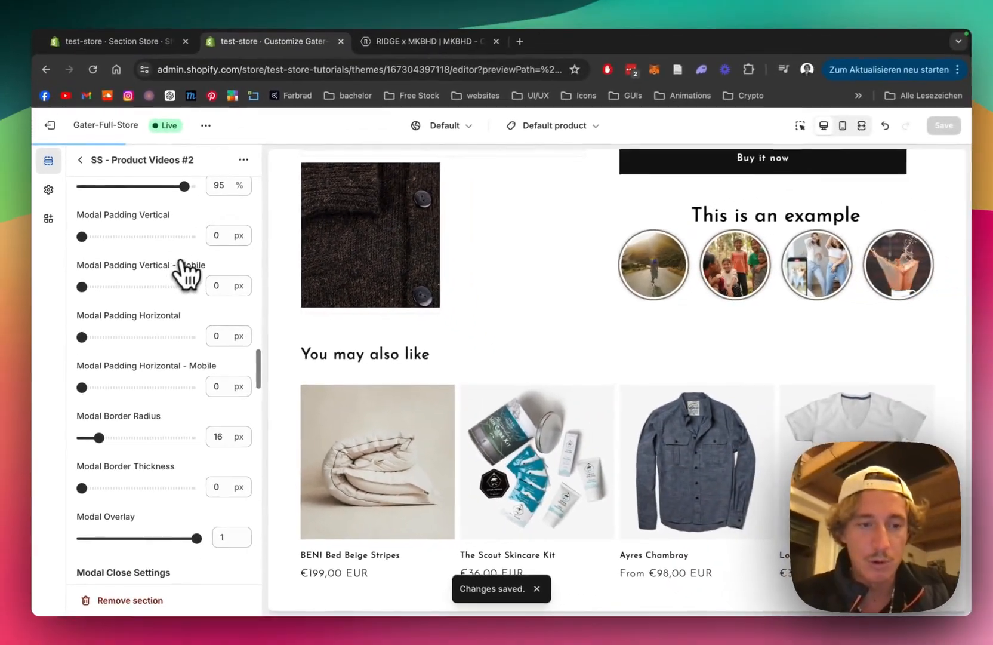
{"action": "scroll", "scroll_direction": "down", "scroll_amount": 3}
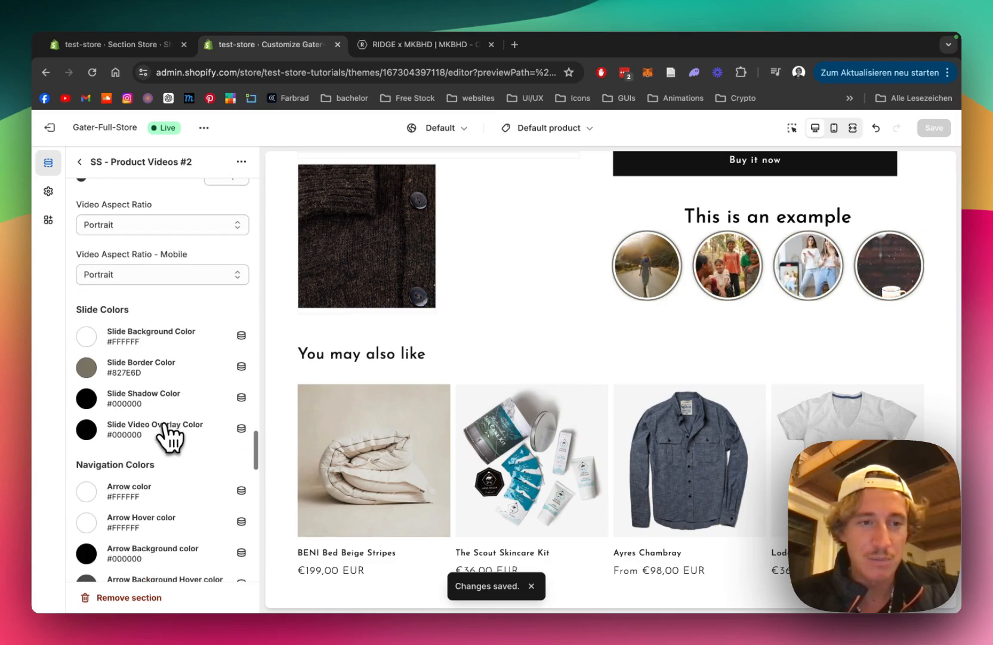
{"action": "scroll", "scroll_direction": "down", "scroll_amount": 3}
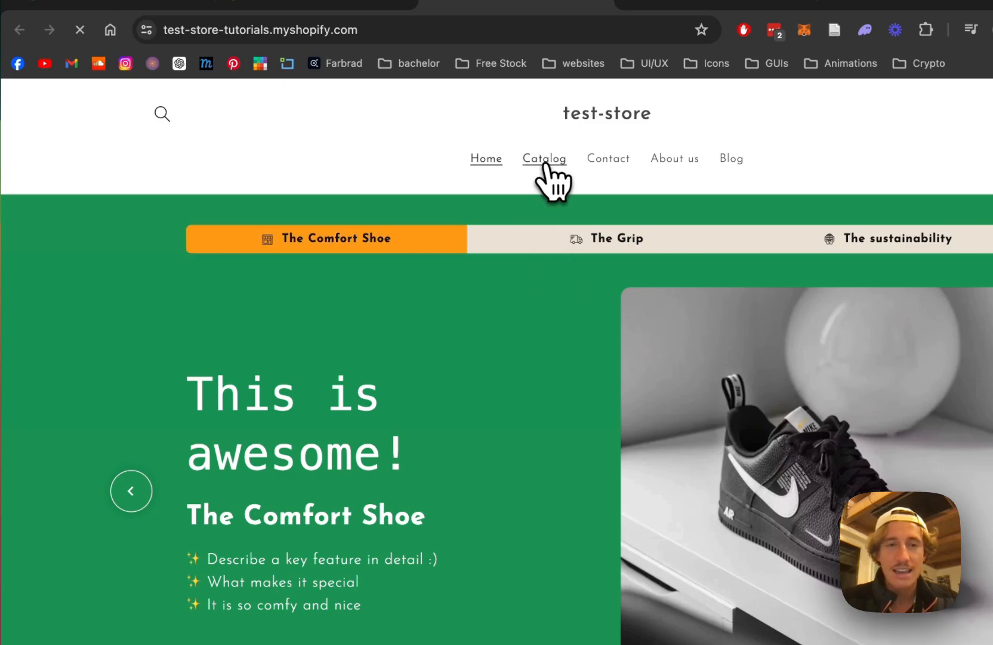
From the live Catalog, view Ayres Chambray and browse its video circles through the modal arrows.
{"action": "left_click", "coordinate": [543, 159]}
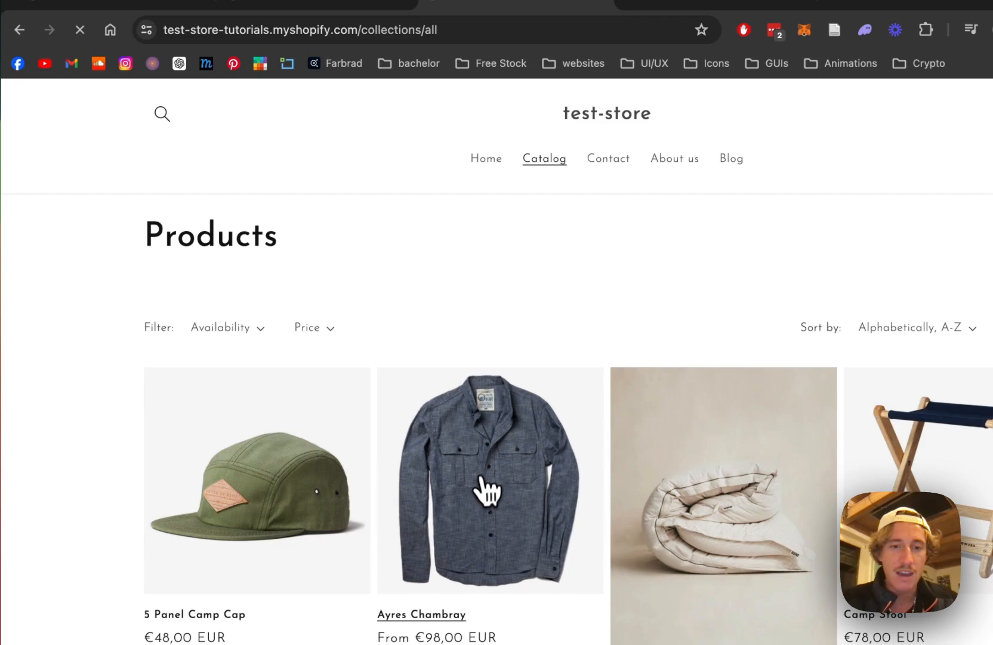
{"action": "left_click", "coordinate": [489, 480]}
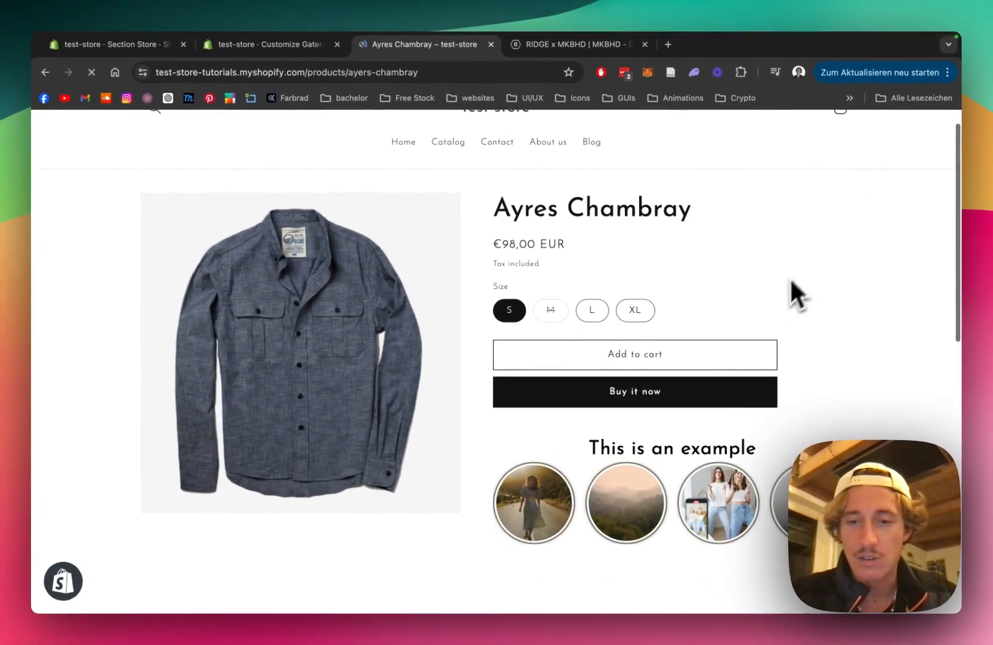
{"action": "scroll", "scroll_direction": "down", "scroll_amount": 3}
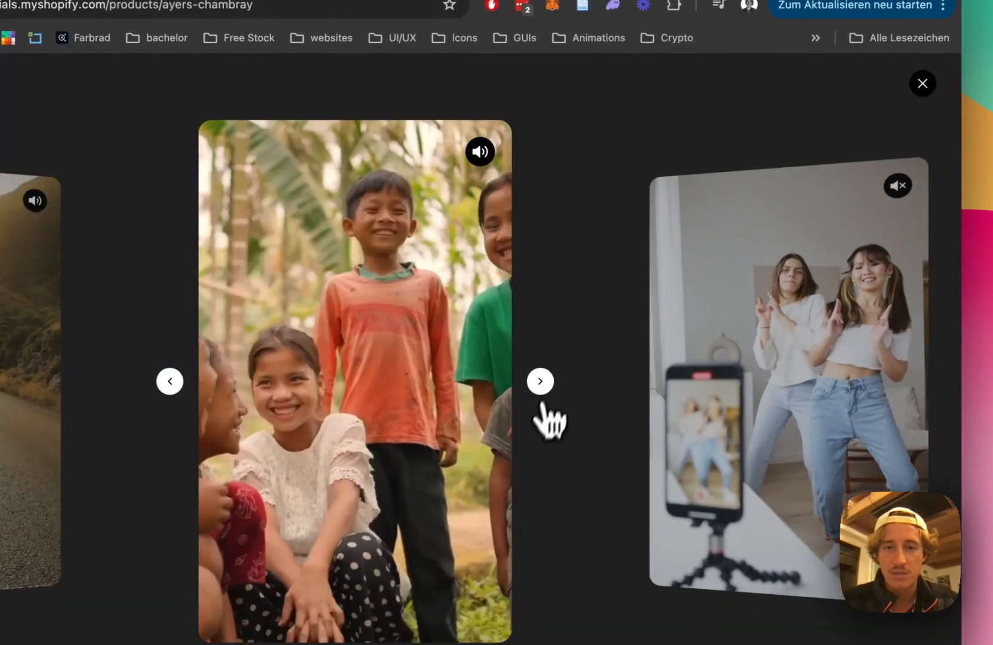
{"action": "left_click", "coordinate": [539, 381]}
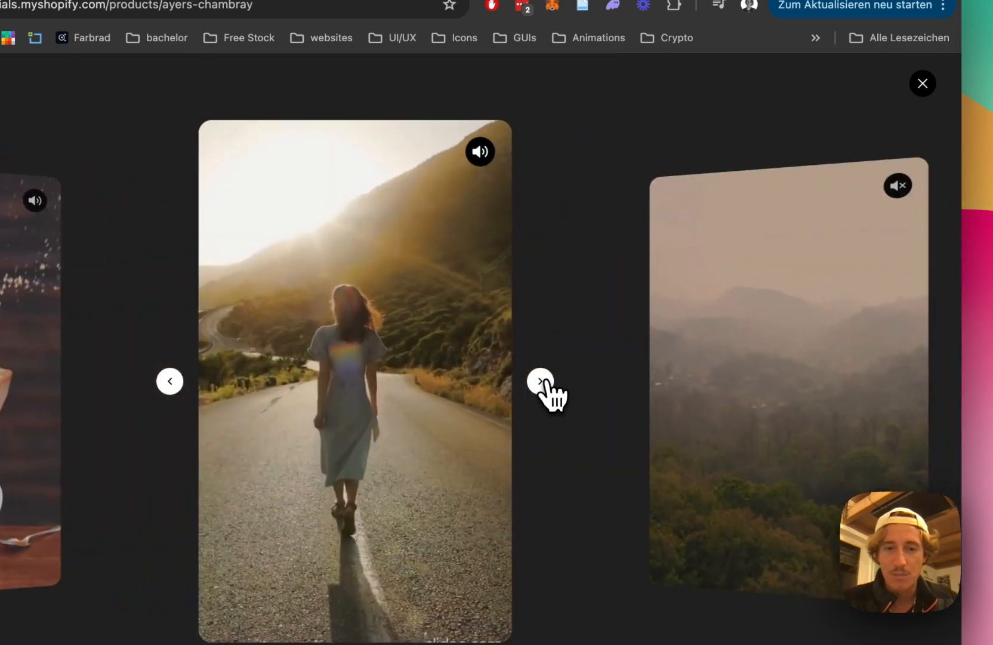
{"action": "left_click", "coordinate": [922, 82]}
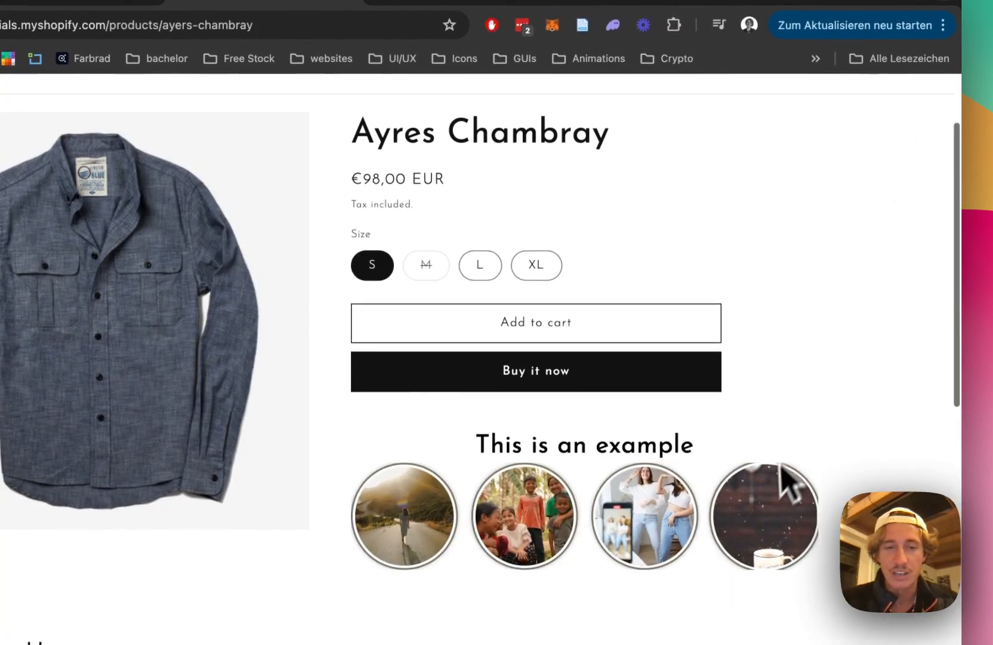